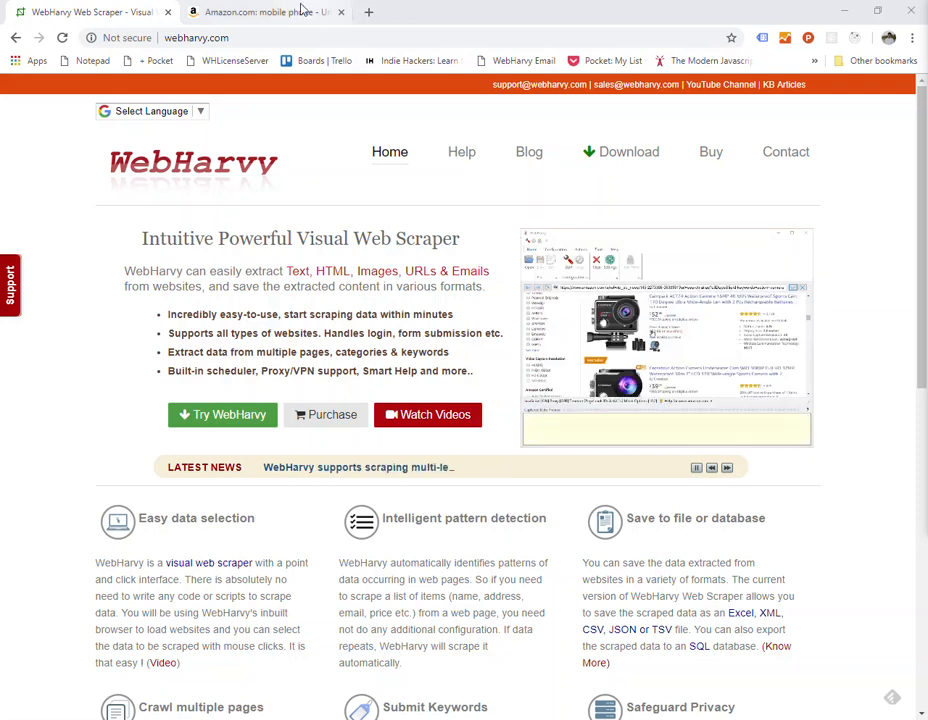
- Browse the Amazon mobile phone results on to page 2, then return to the WebHarvy tab
left_click(265, 11)
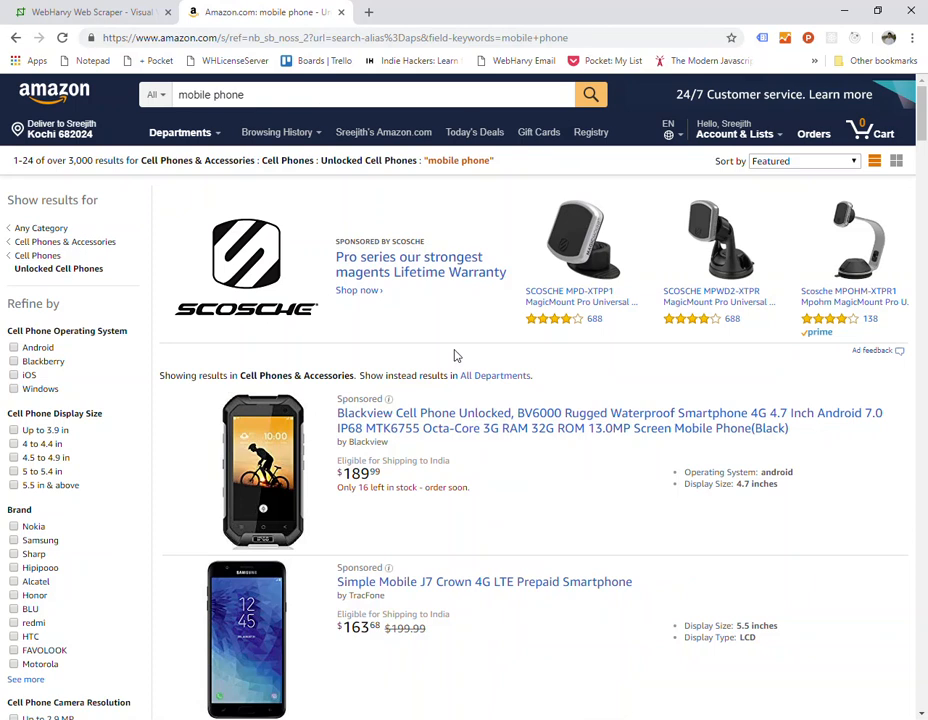
scroll("down", 3)
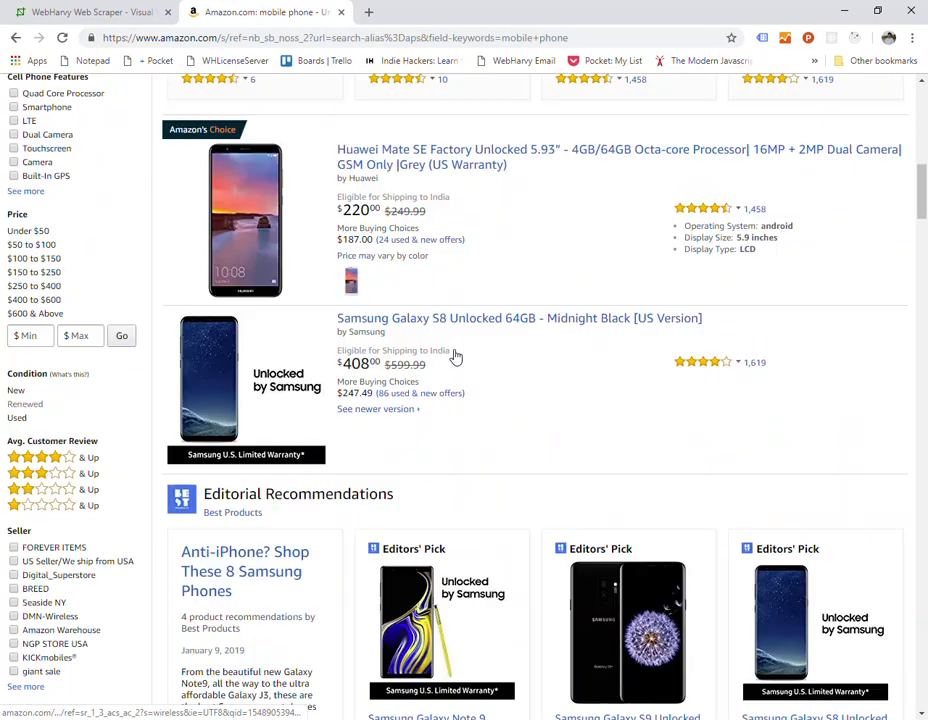
scroll("down", 3)
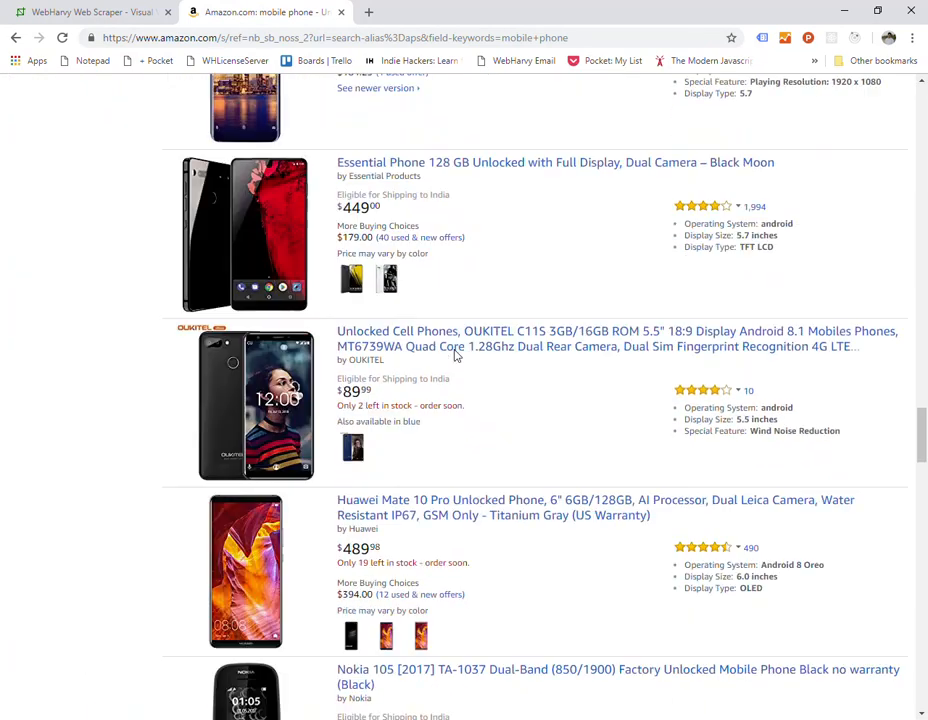
scroll("down", 3)
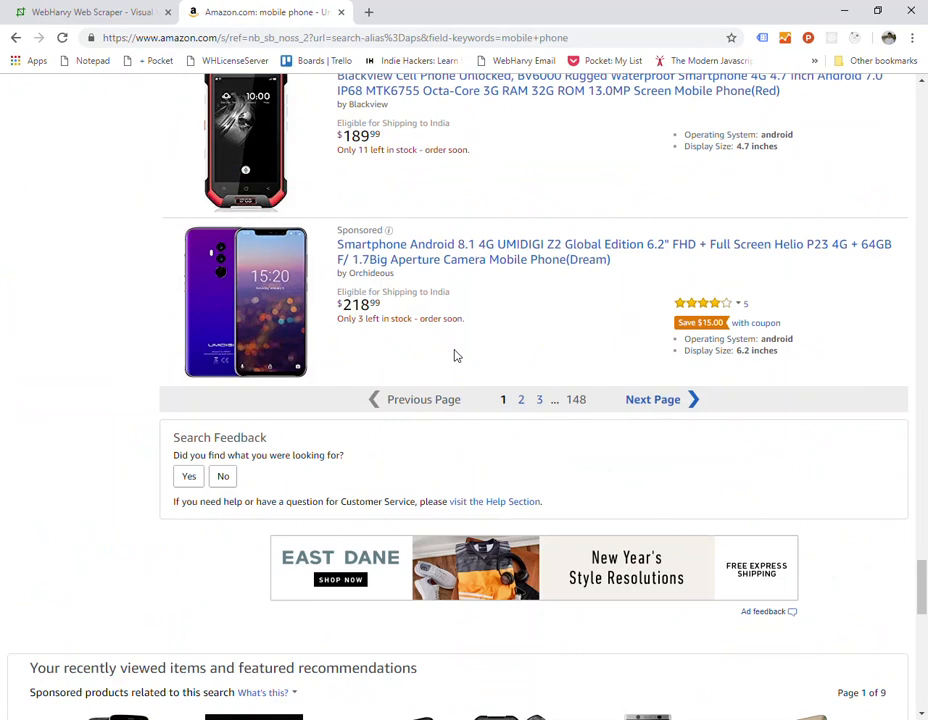
mouse_move(616, 391)
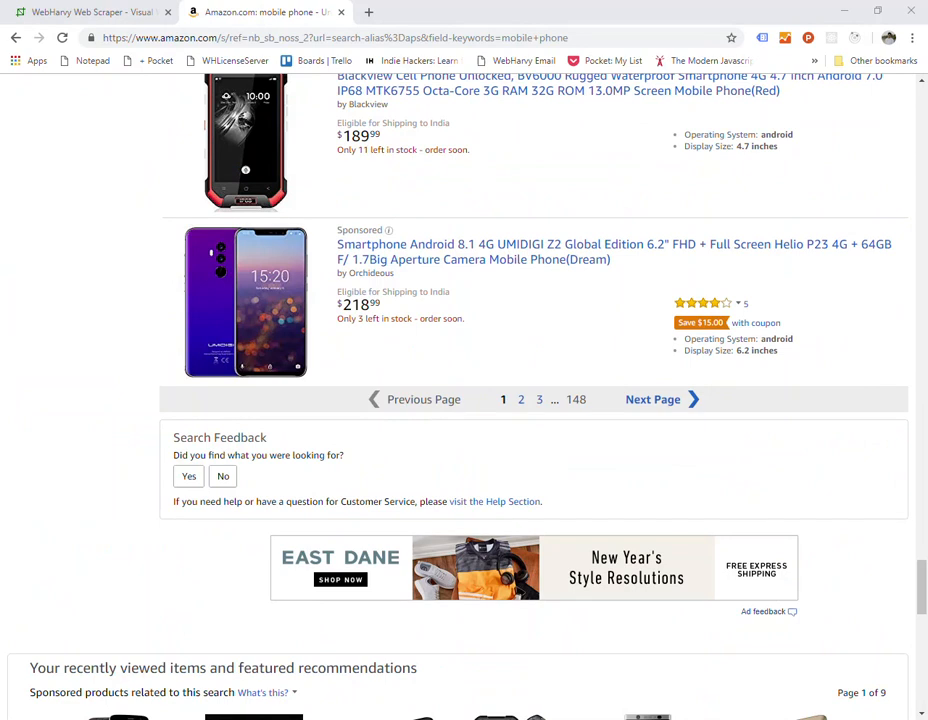
mouse_move(547, 298)
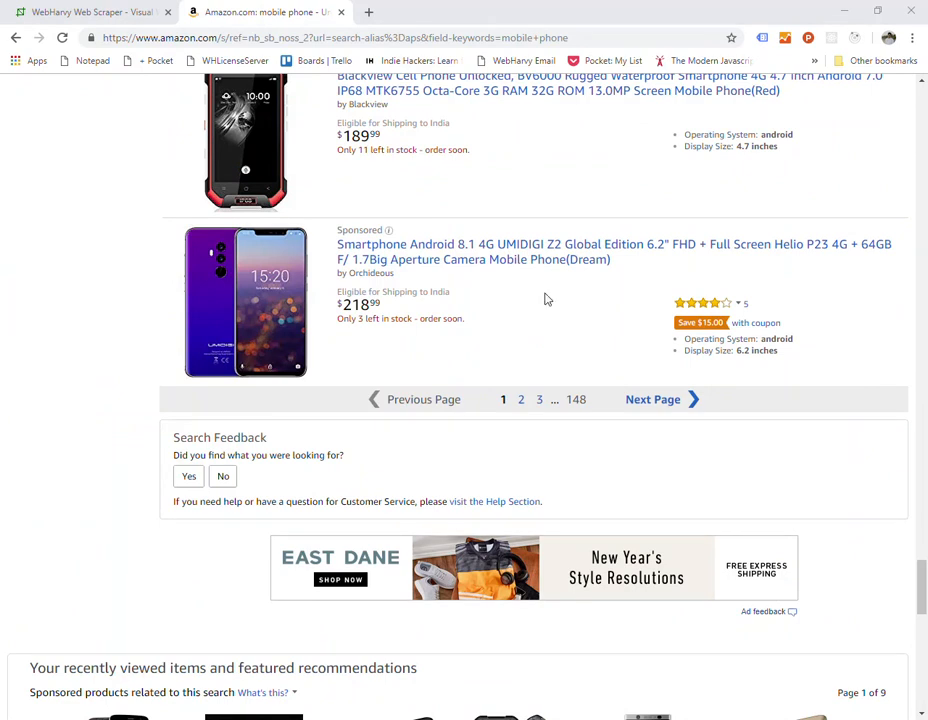
left_click(520, 399)
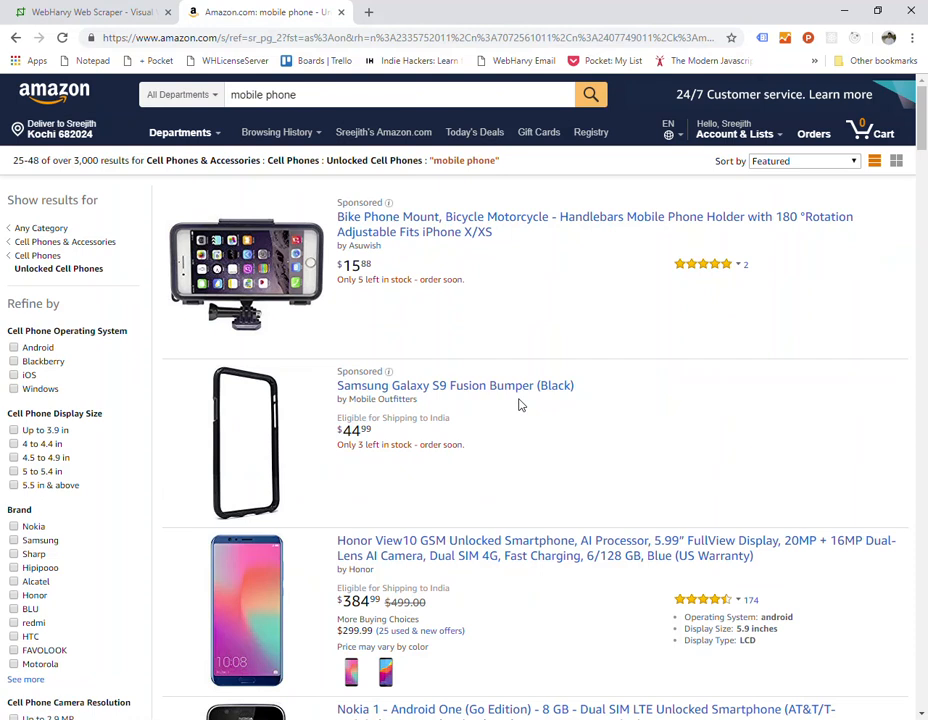
left_click(90, 11)
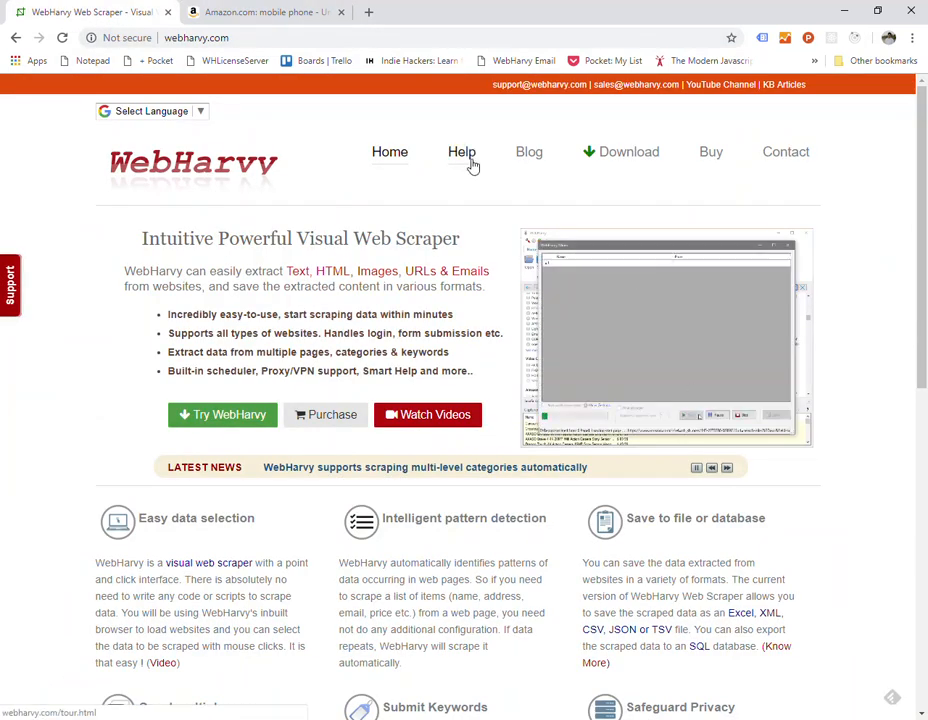
- Go from WebHarvy Help to the 'Capturing data from multiple pages' tour page
left_click(462, 151)
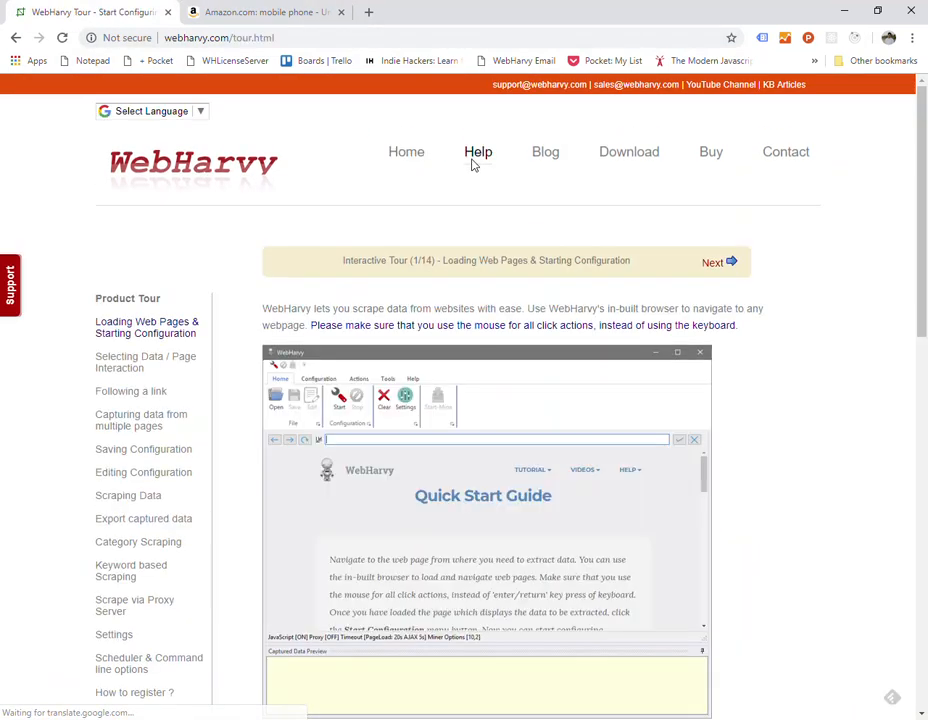
scroll("down", 3)
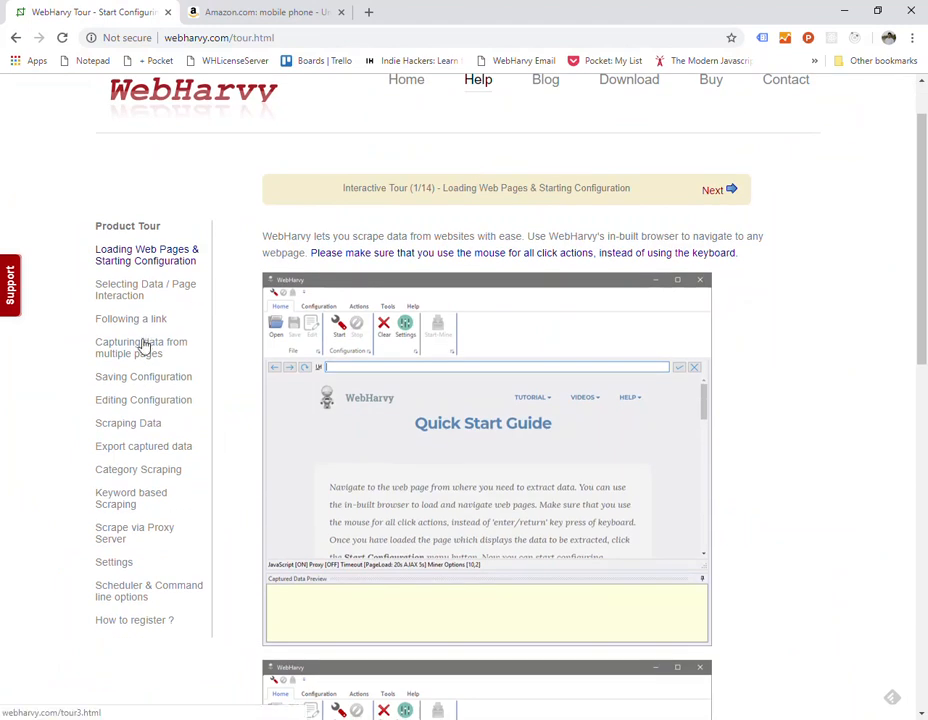
left_click(141, 348)
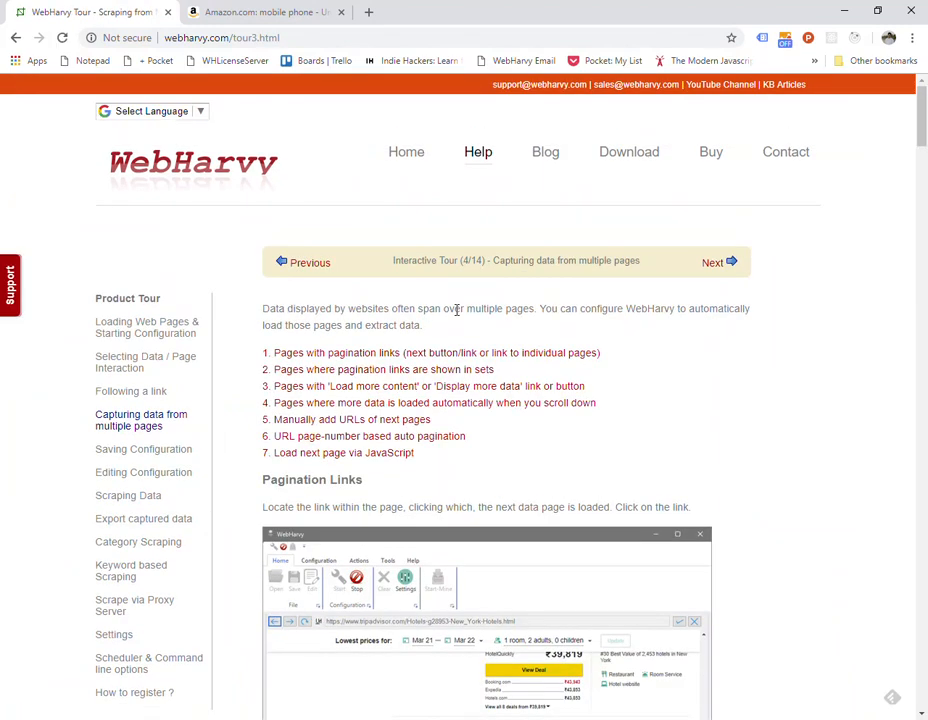
scroll("down", 3)
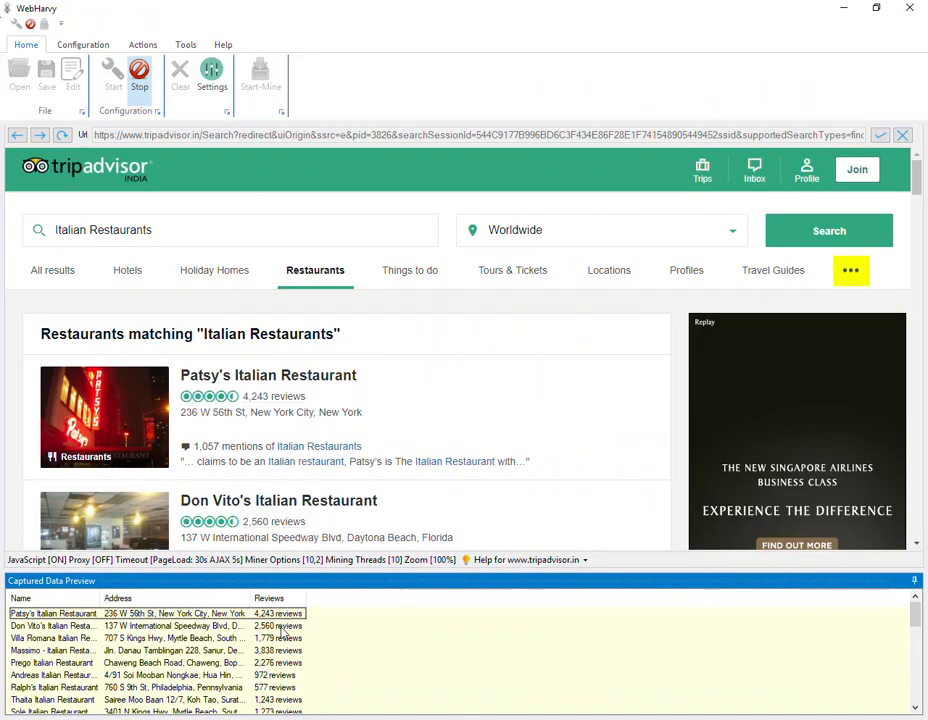
scroll("down", 3)
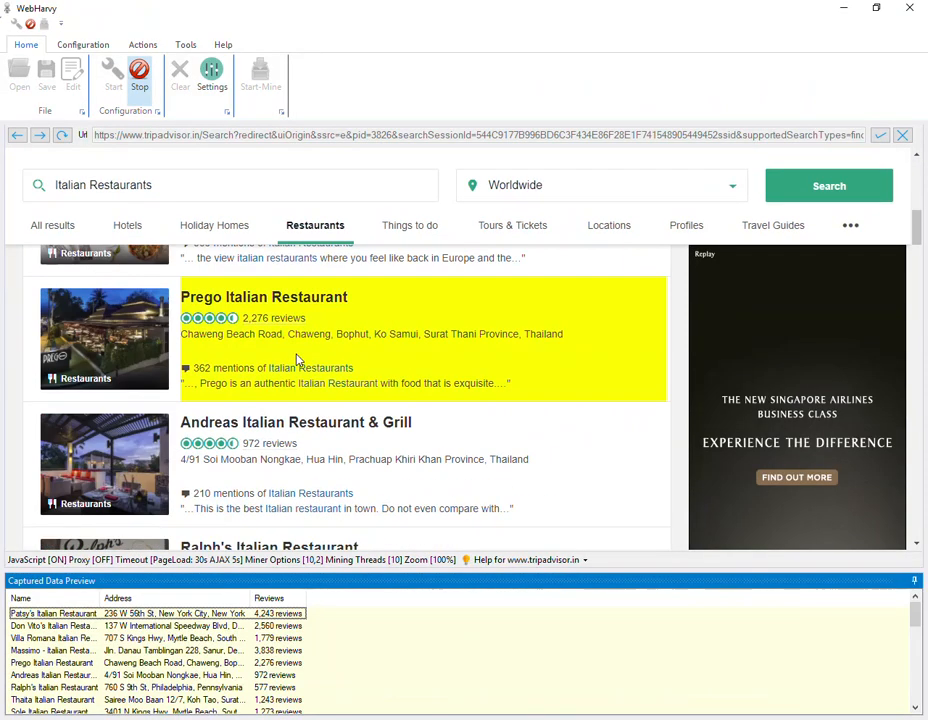
scroll("down", 3)
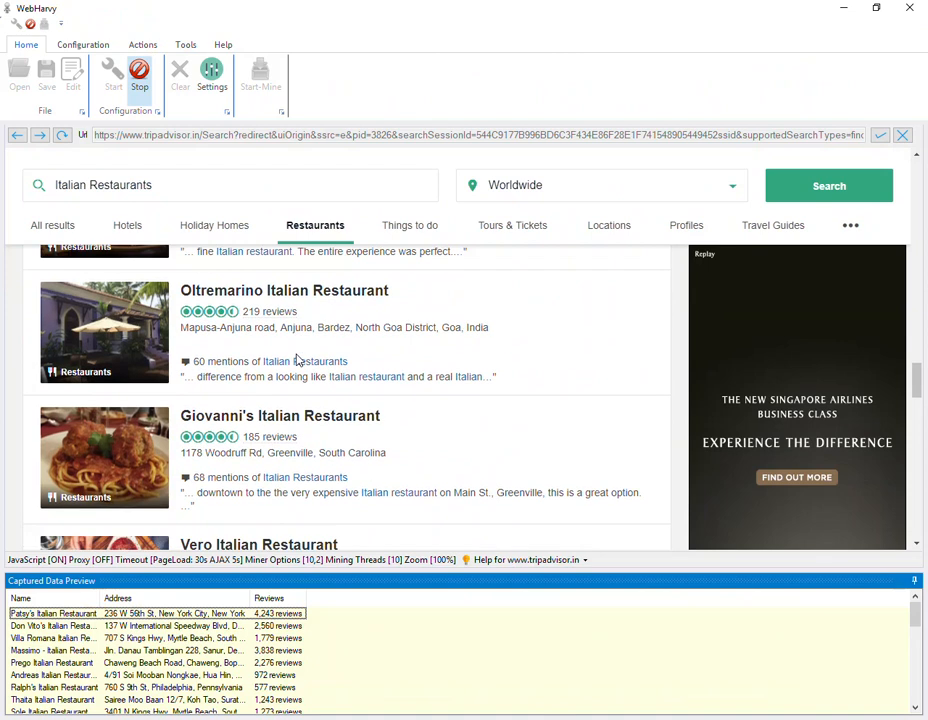
scroll("down", 3)
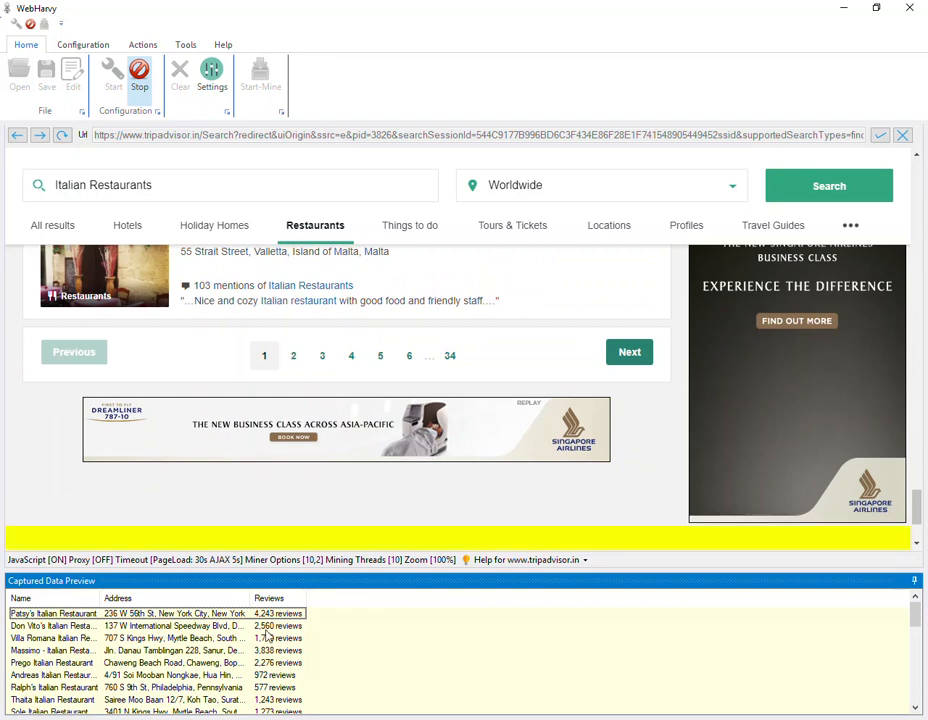
left_click(293, 355)
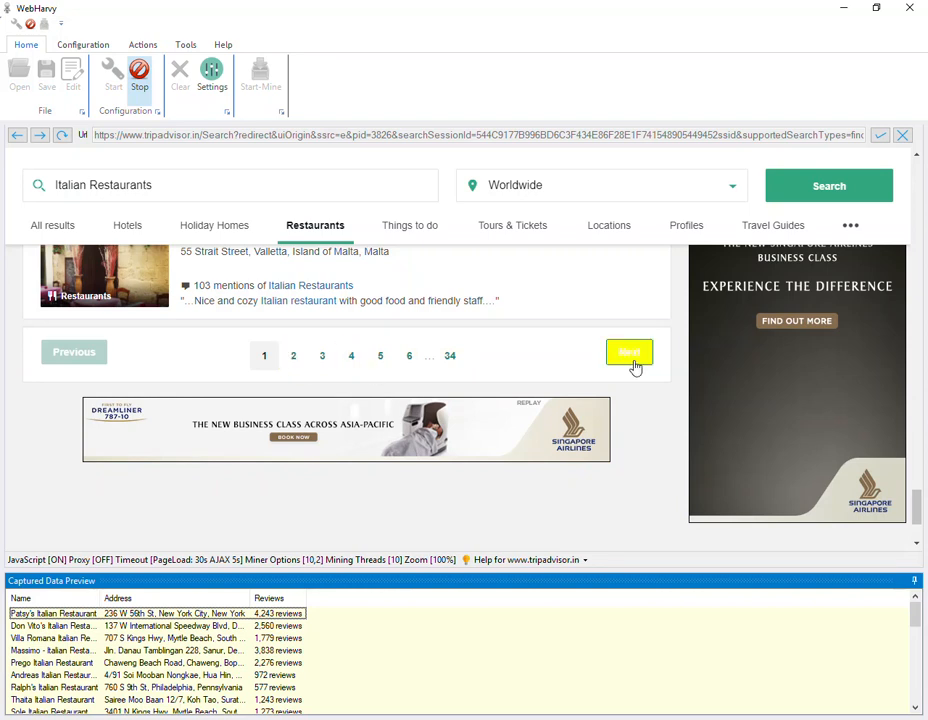
- Set the TripAdvisor results' Next button as the Next Page link
left_click(629, 353)
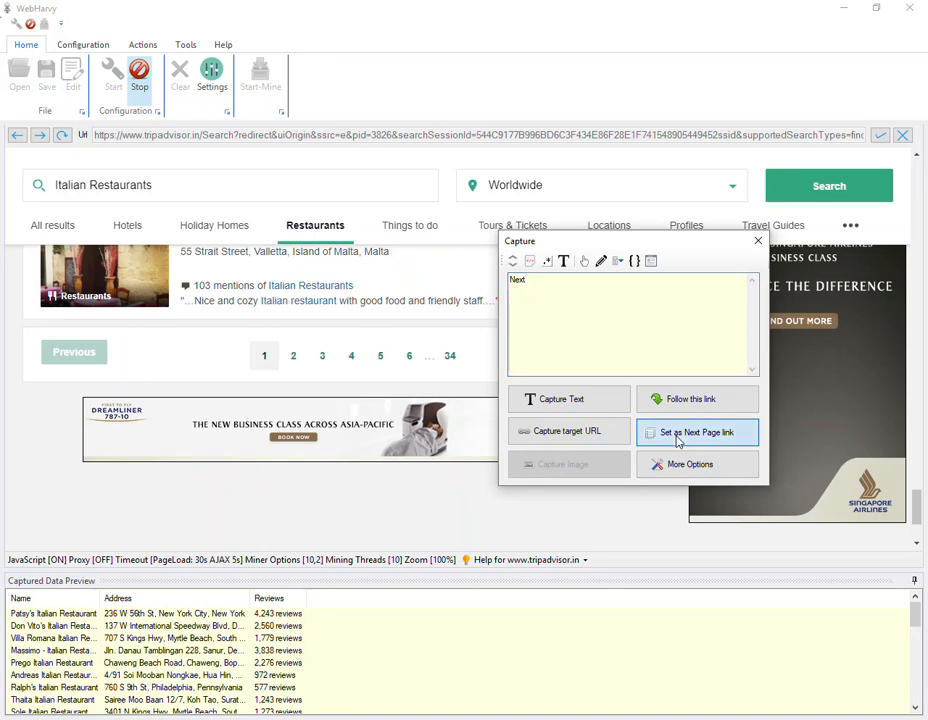
left_click(697, 432)
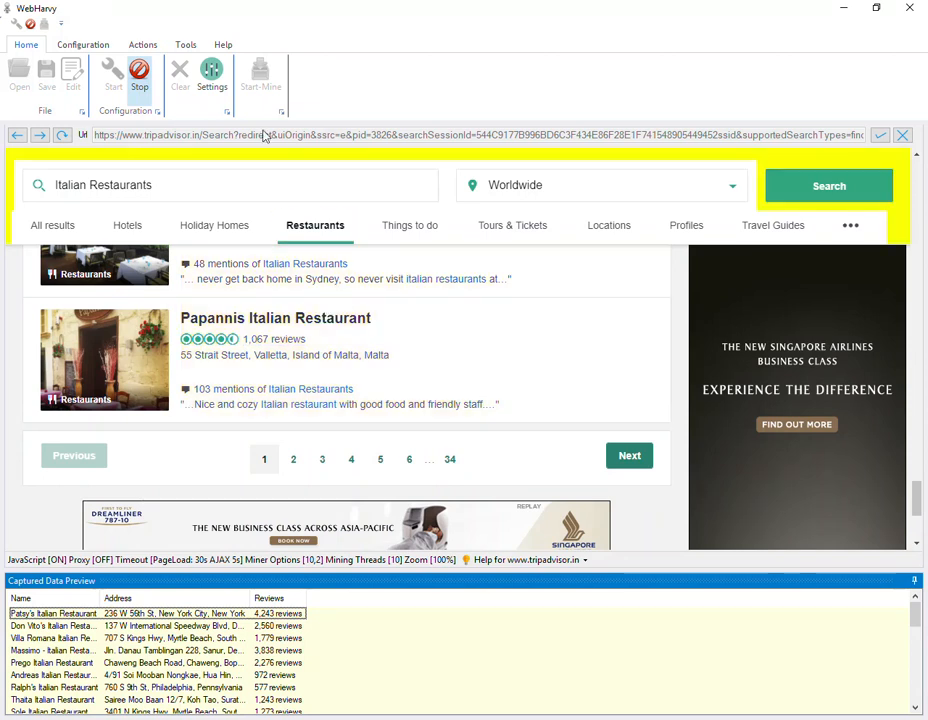
- In the Miner, enter 12 pages, then switch to 'Mine all pages'
left_click(260, 75)
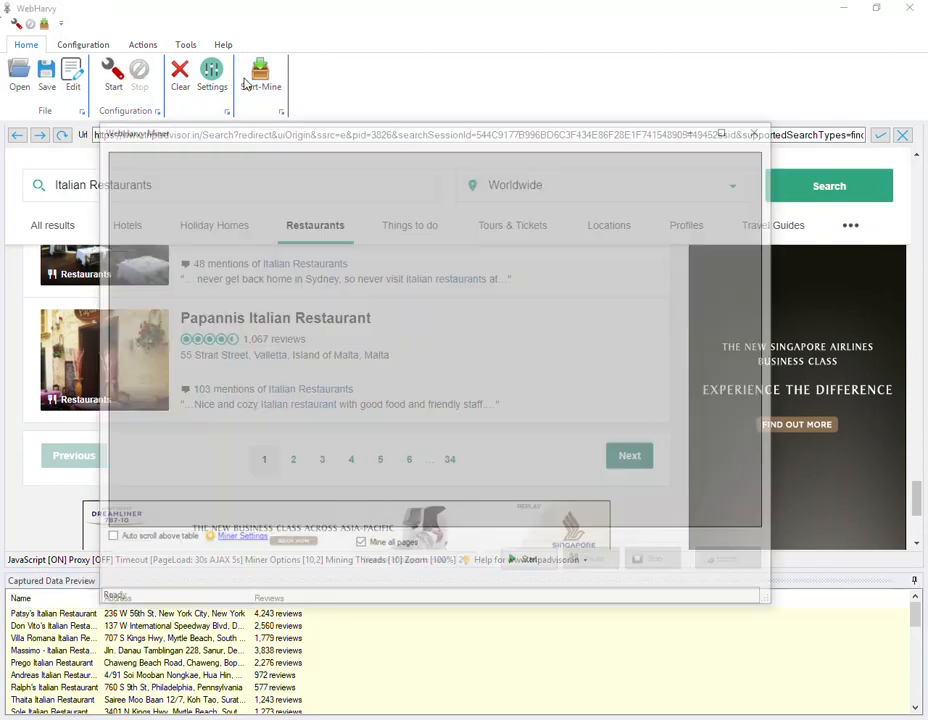
left_click(260, 72)
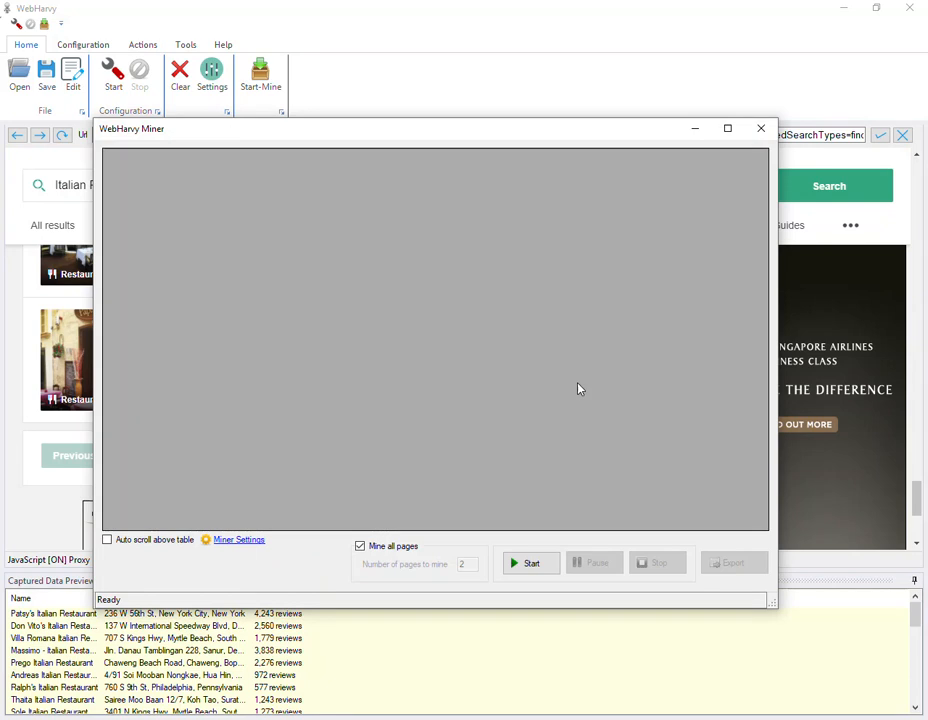
left_click(360, 546)
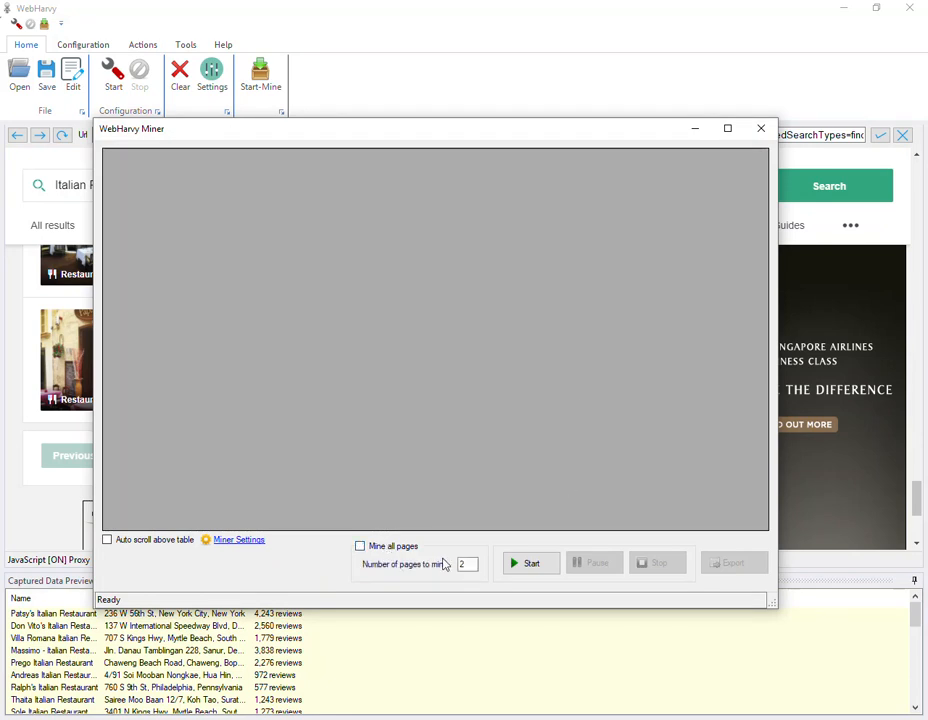
left_click(465, 564)
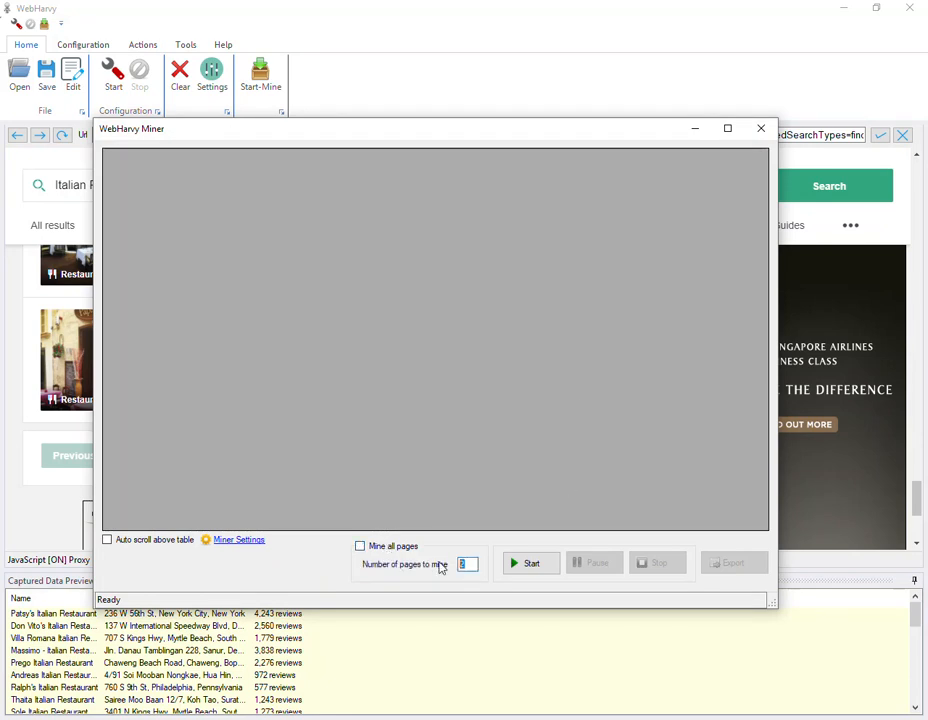
type("12")
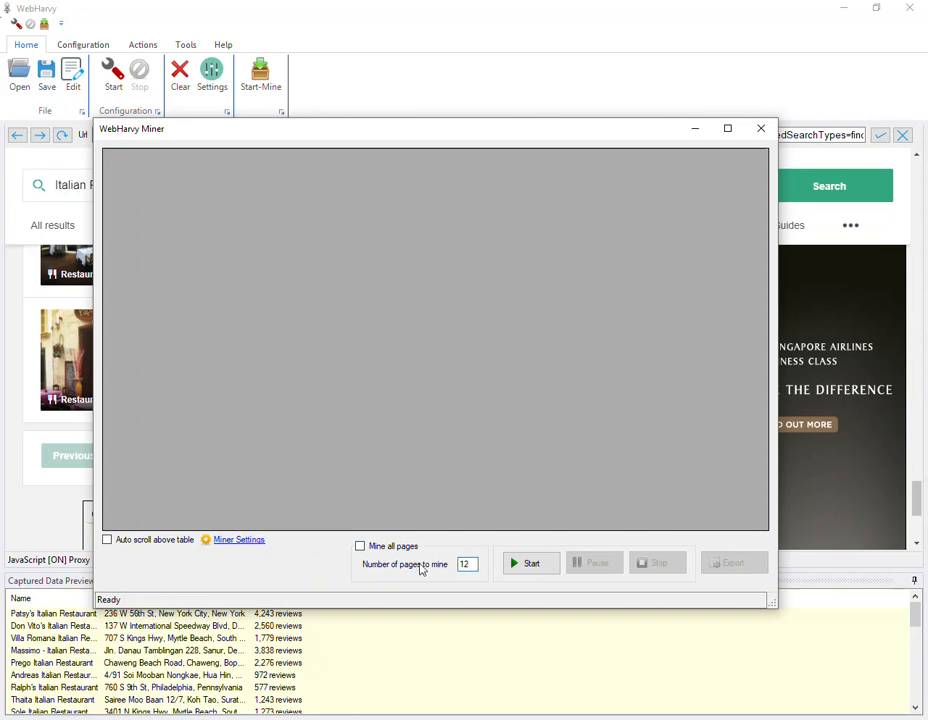
left_click(360, 546)
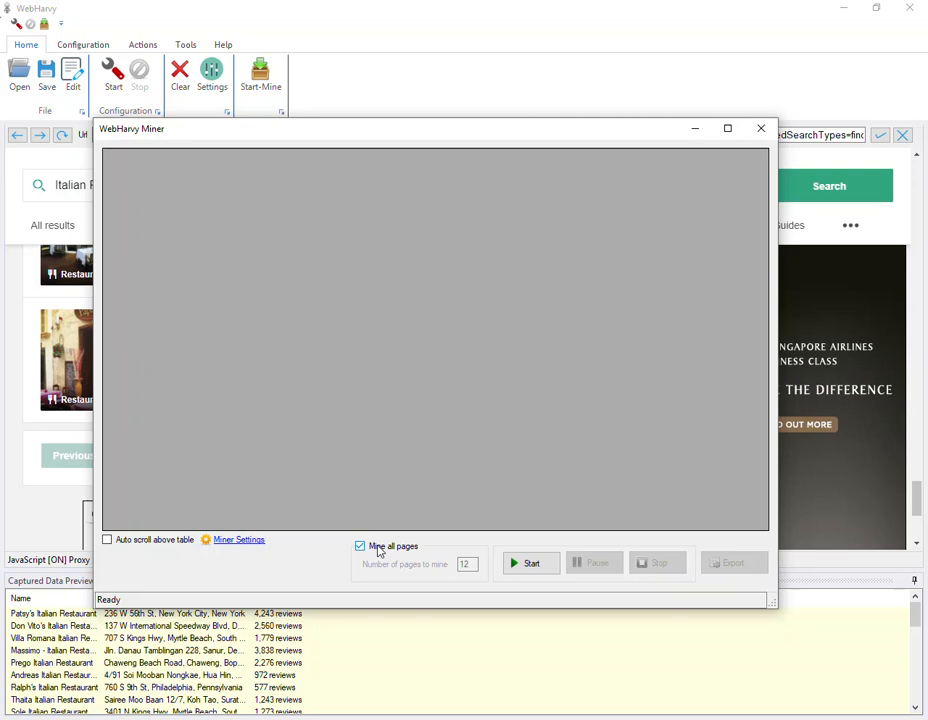
left_click(531, 562)
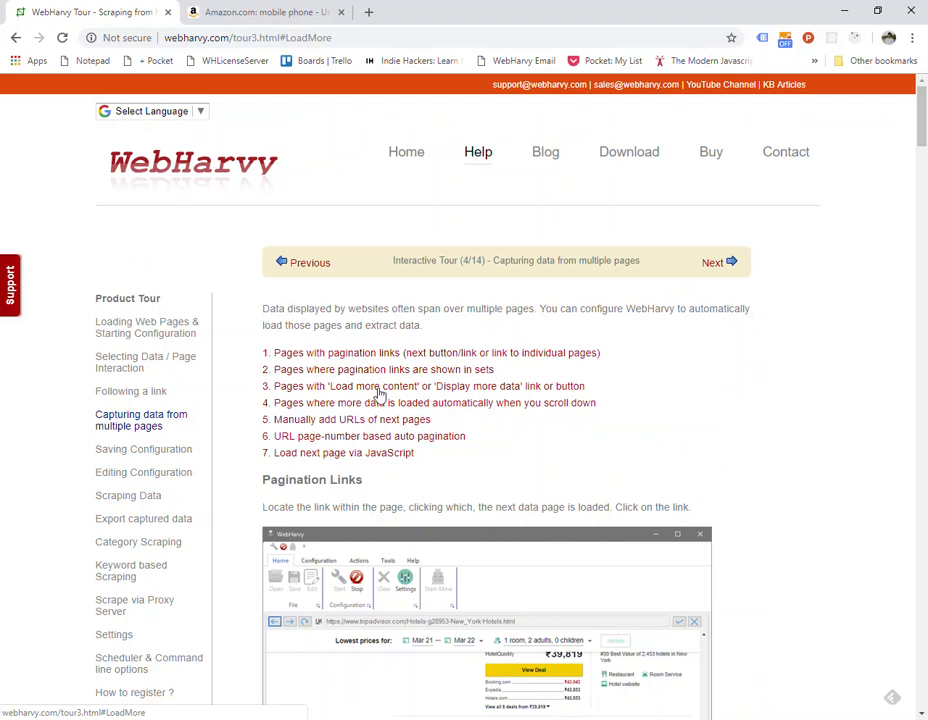
- Scroll through the tour page's list of multi-page capture methods
scroll("down", 3)
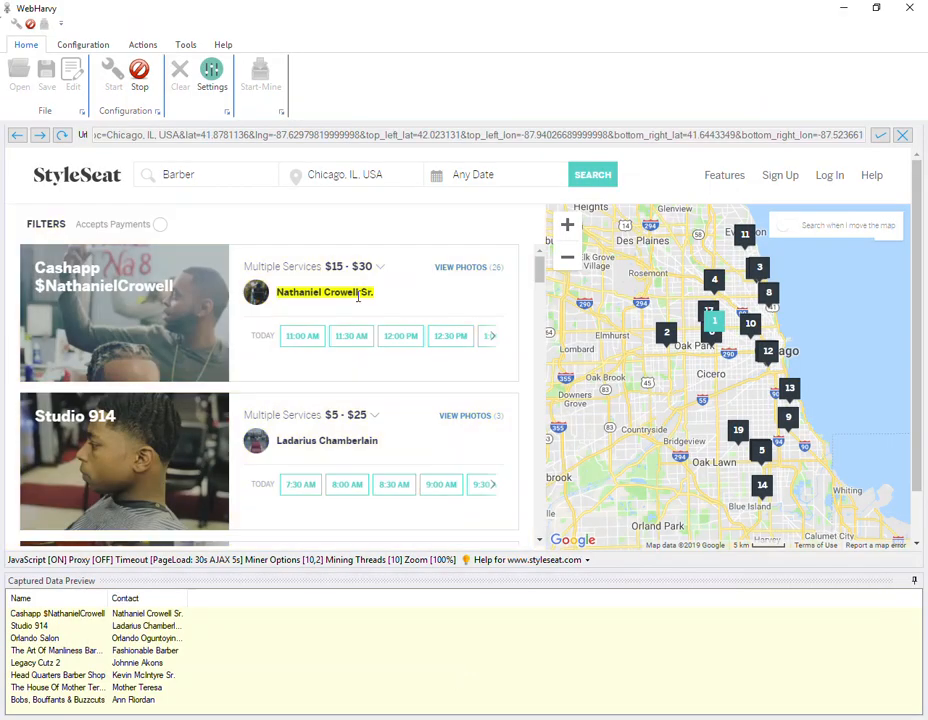
- Scroll the Chicago barber listings down to the LOAD MORE RESULTS button
scroll("down", 3)
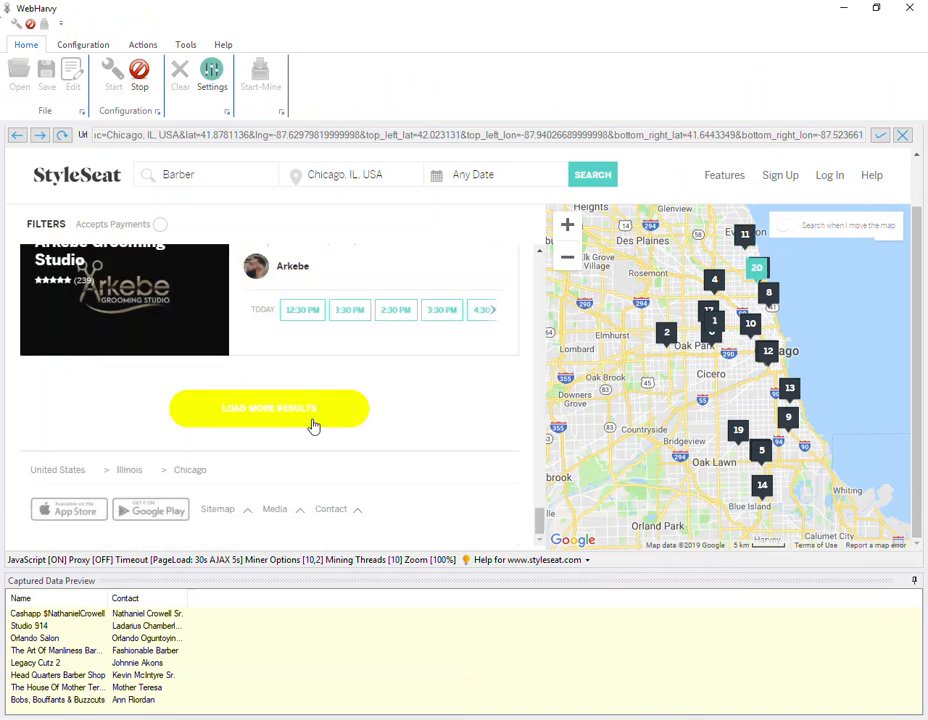
mouse_move(320, 427)
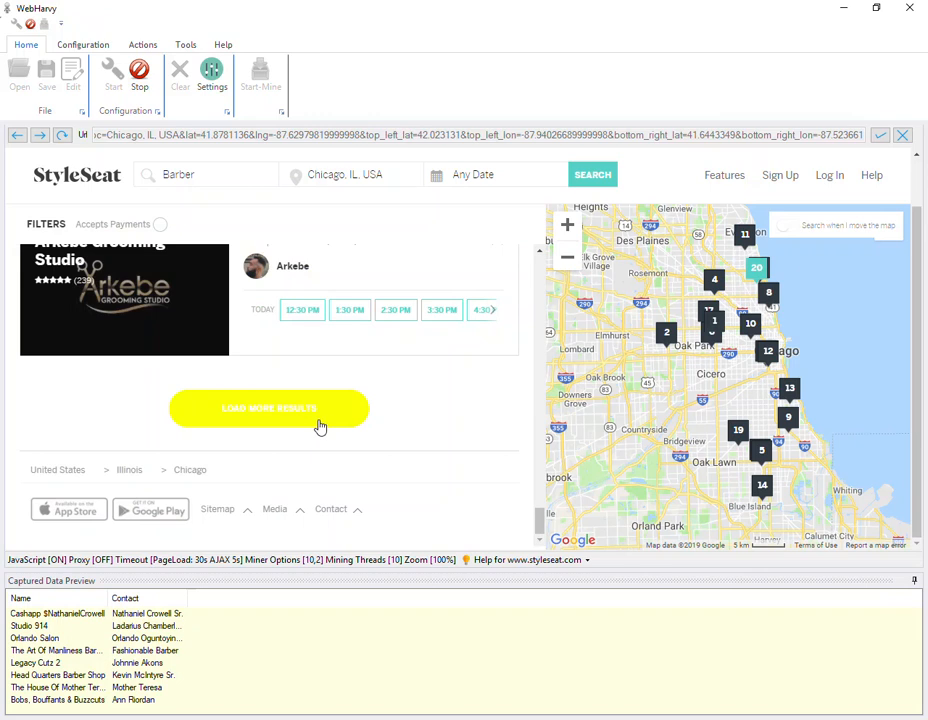
mouse_move(315, 431)
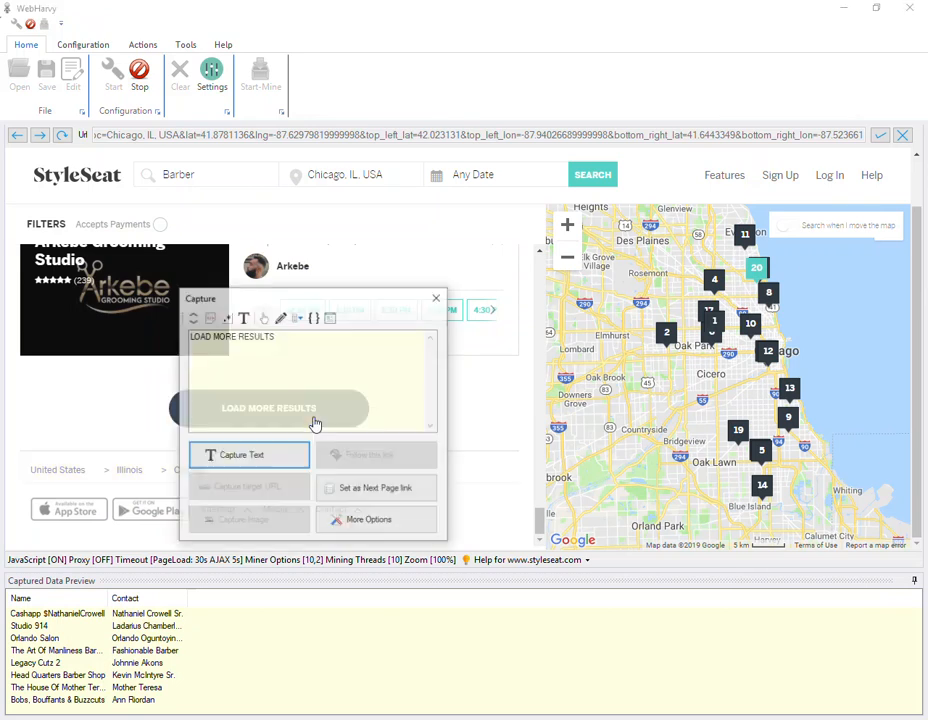
- Set LOAD MORE RESULTS as the 'show/load more data' link via More Options
left_click(241, 455)
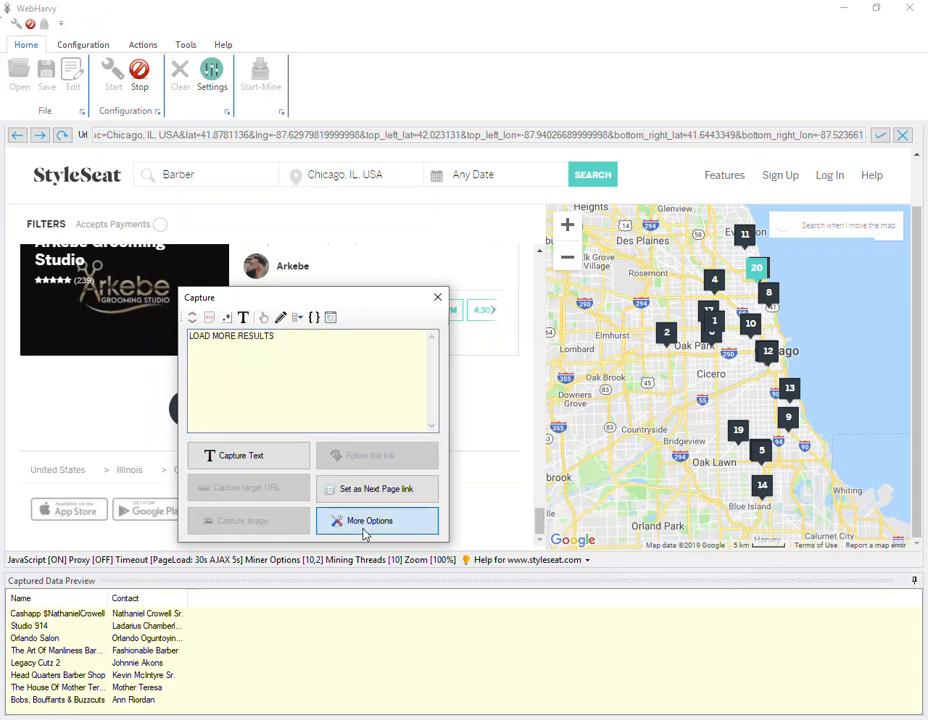
left_click(369, 520)
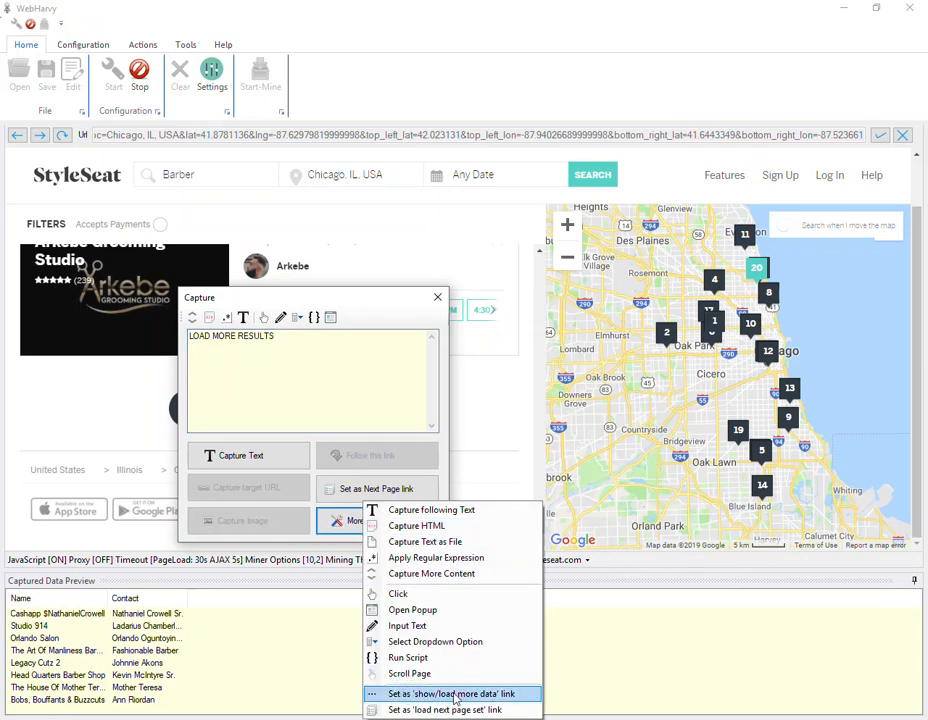
left_click(452, 693)
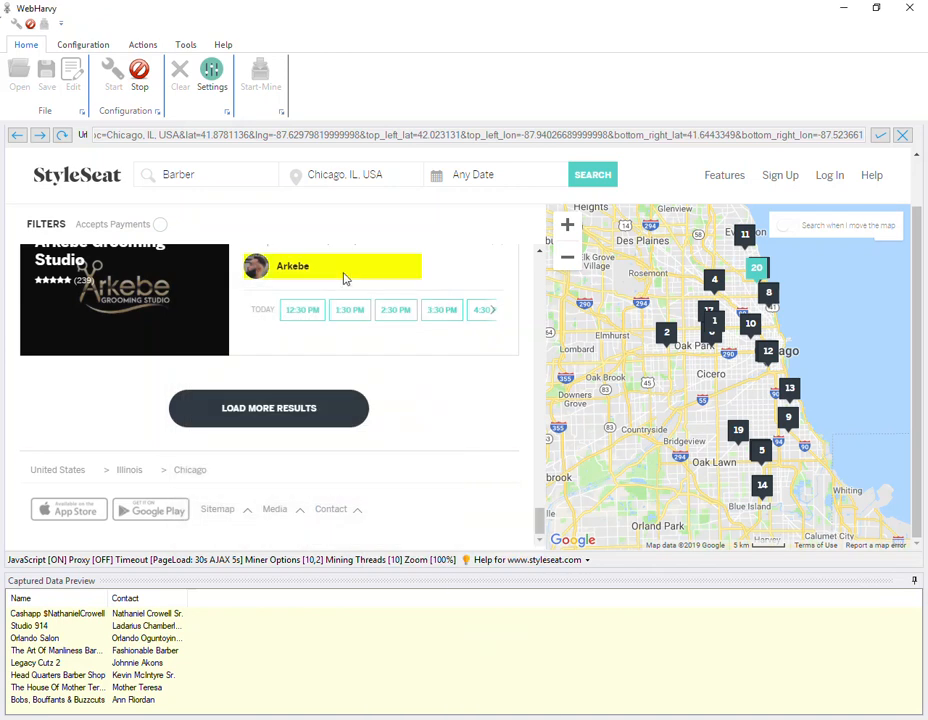
- Mine 5 pages of the barber listings, then stop the run
left_click(260, 72)
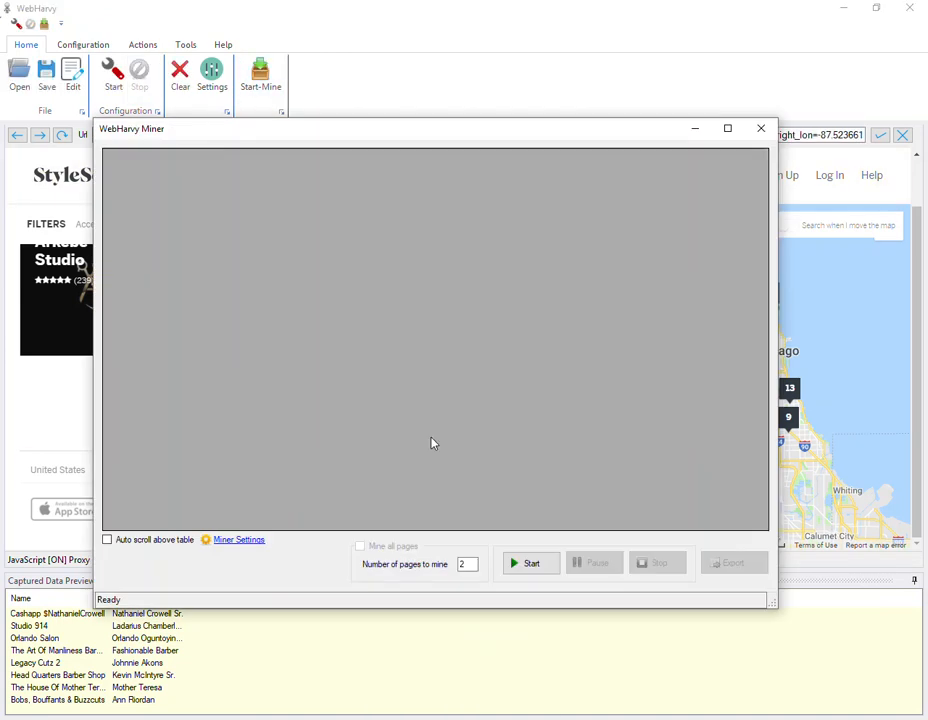
left_click(465, 563)
type("5")
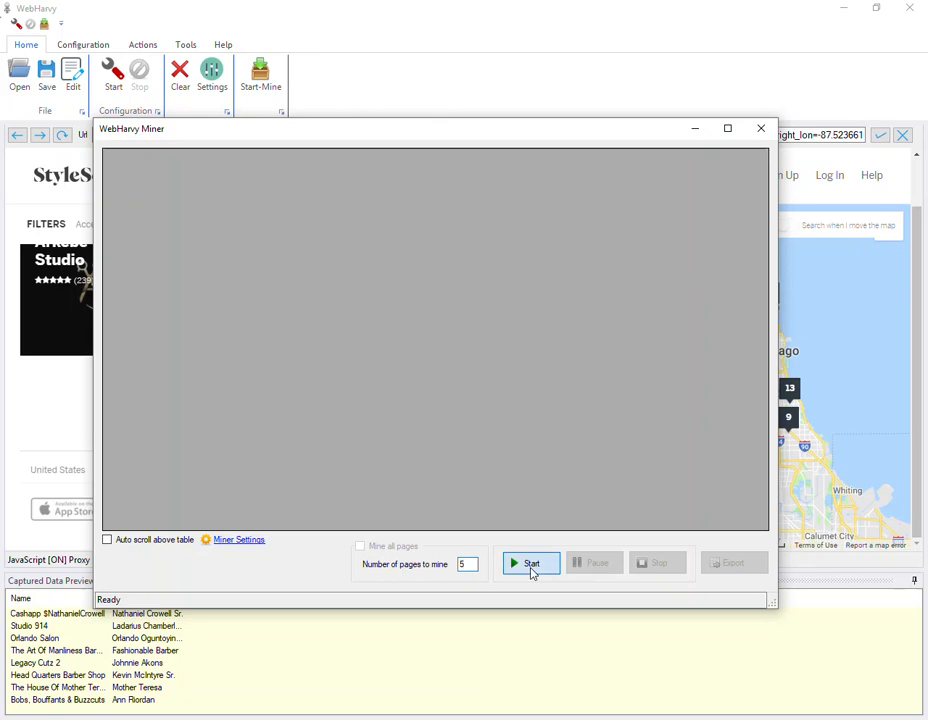
left_click(531, 562)
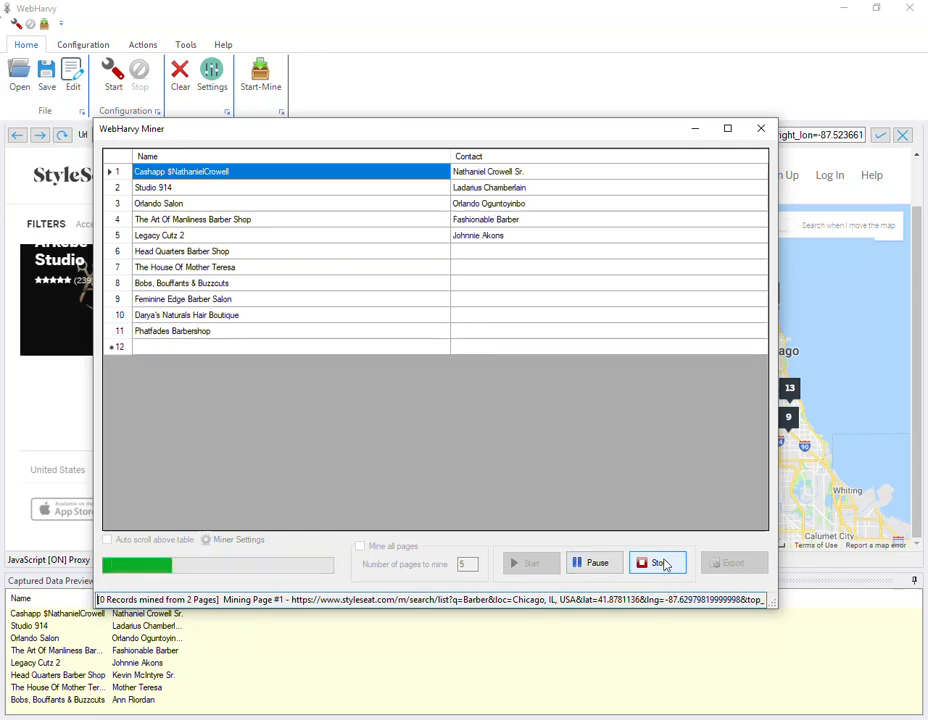
left_click(657, 562)
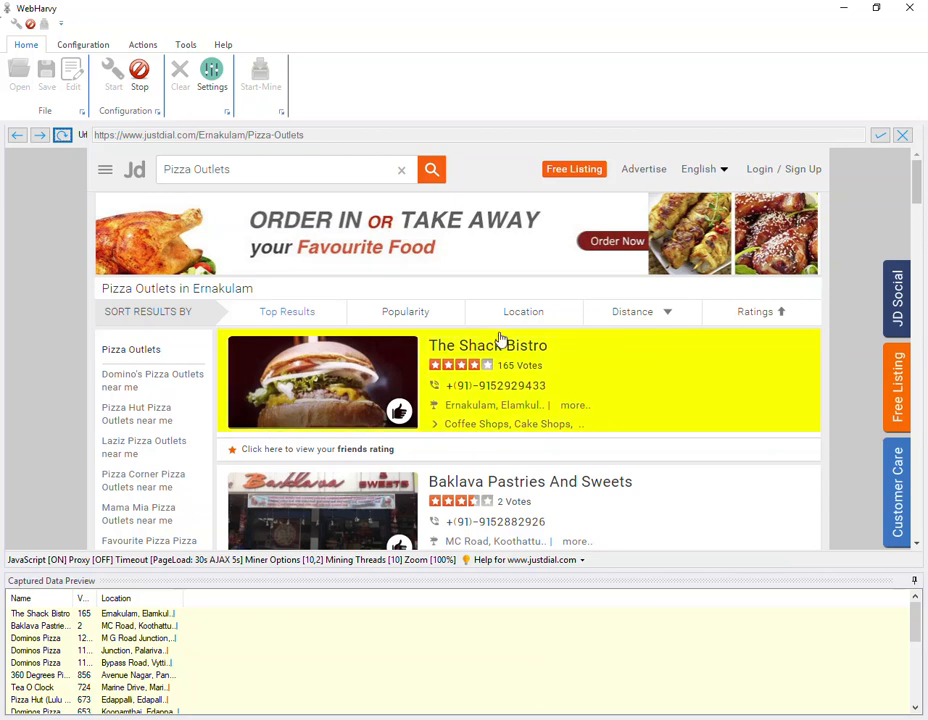
- Scroll the JustDial pizza results and enable 'Scroll to load next page' pagination
scroll("down", 3)
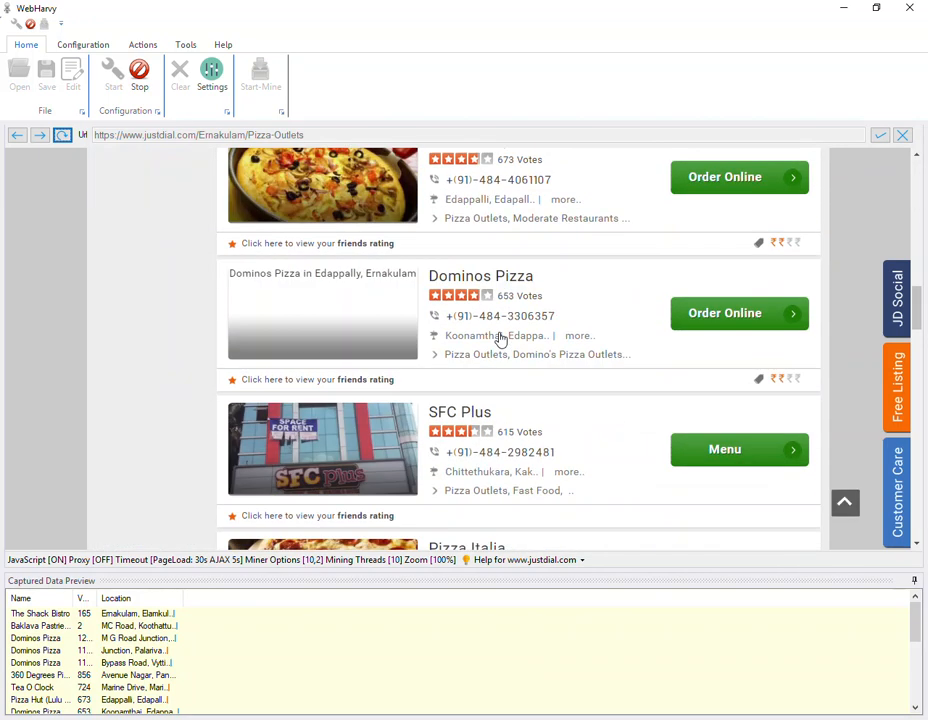
scroll("down", 3)
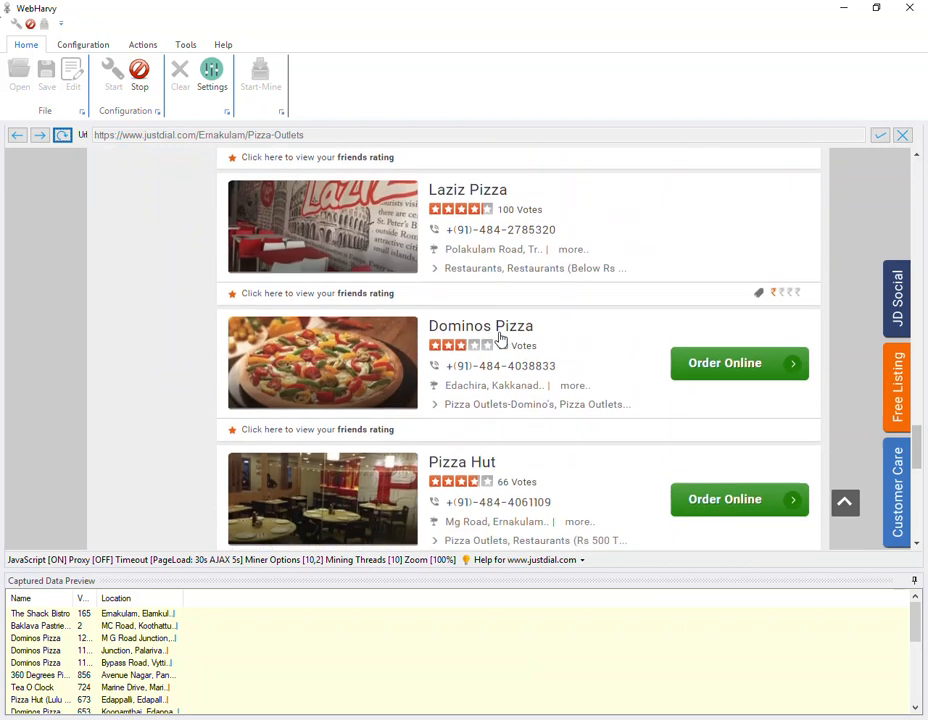
scroll("down", 3)
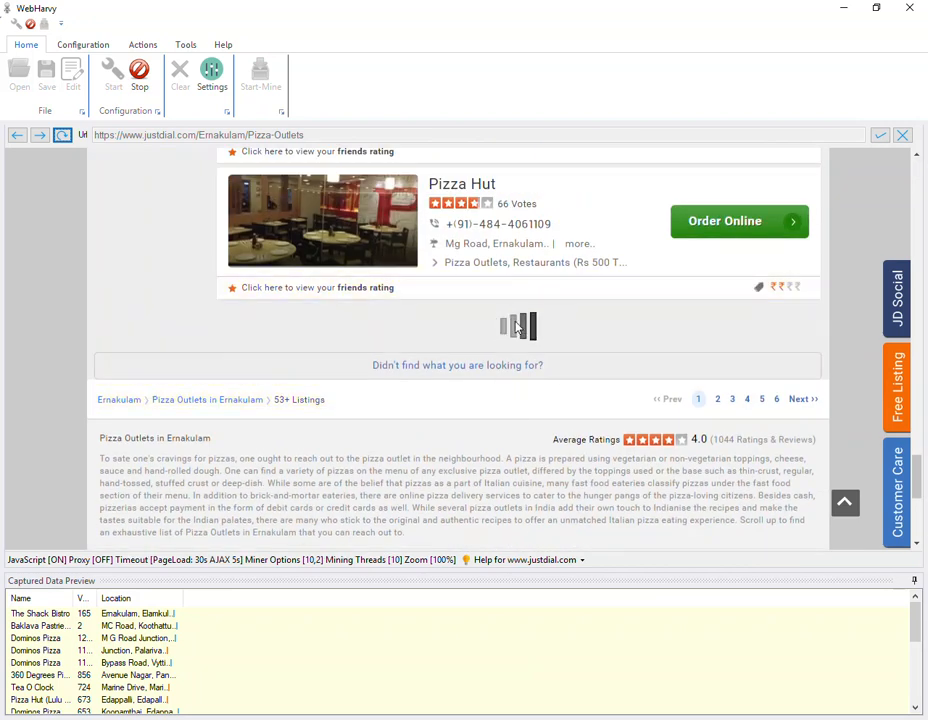
scroll("down", 3)
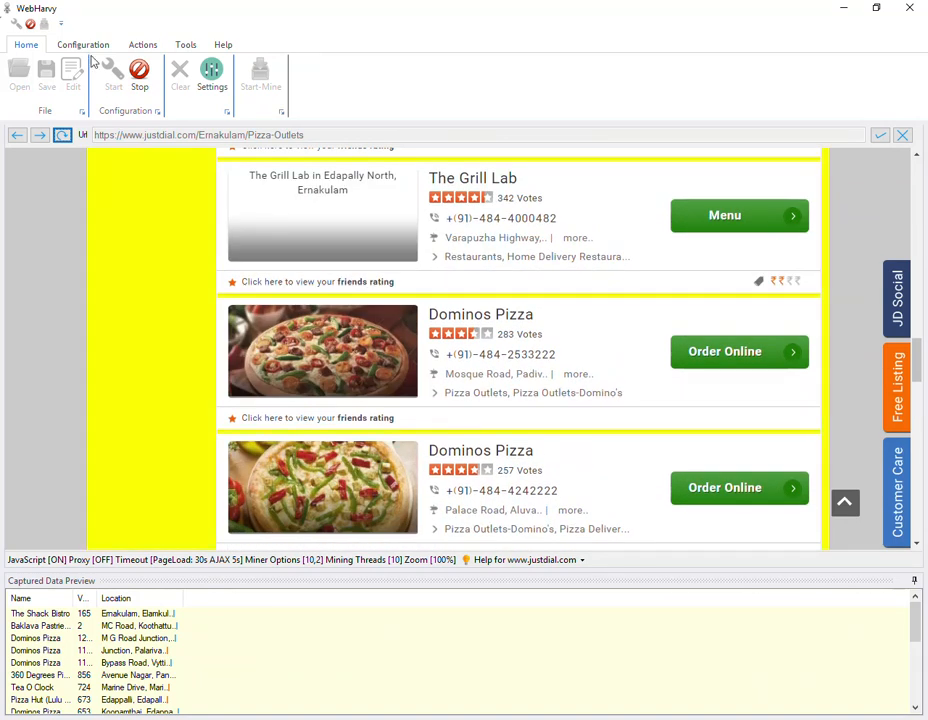
left_click(83, 44)
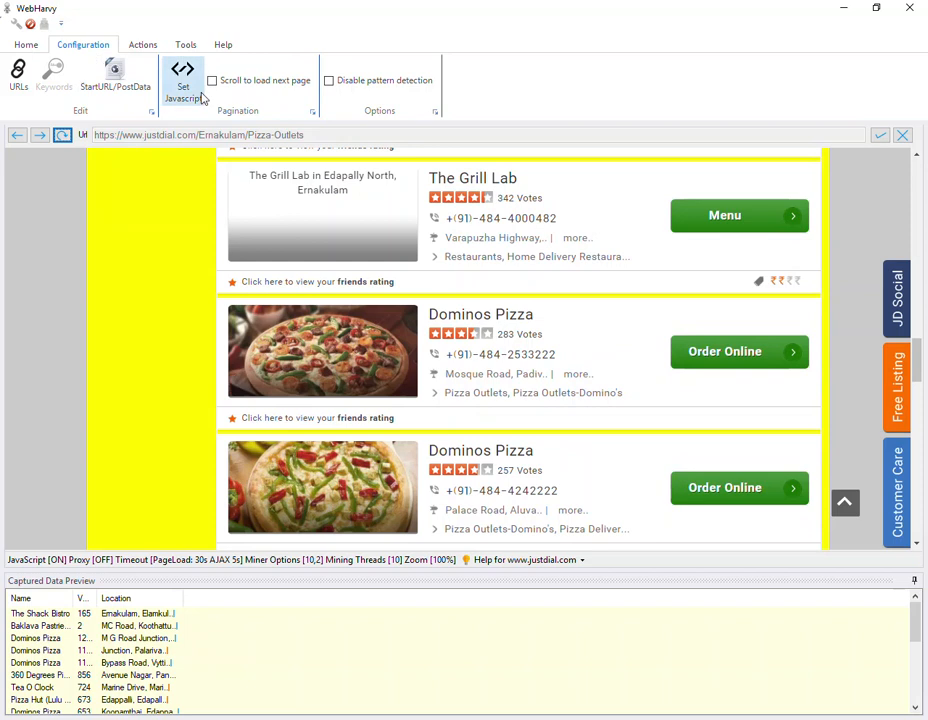
mouse_move(248, 92)
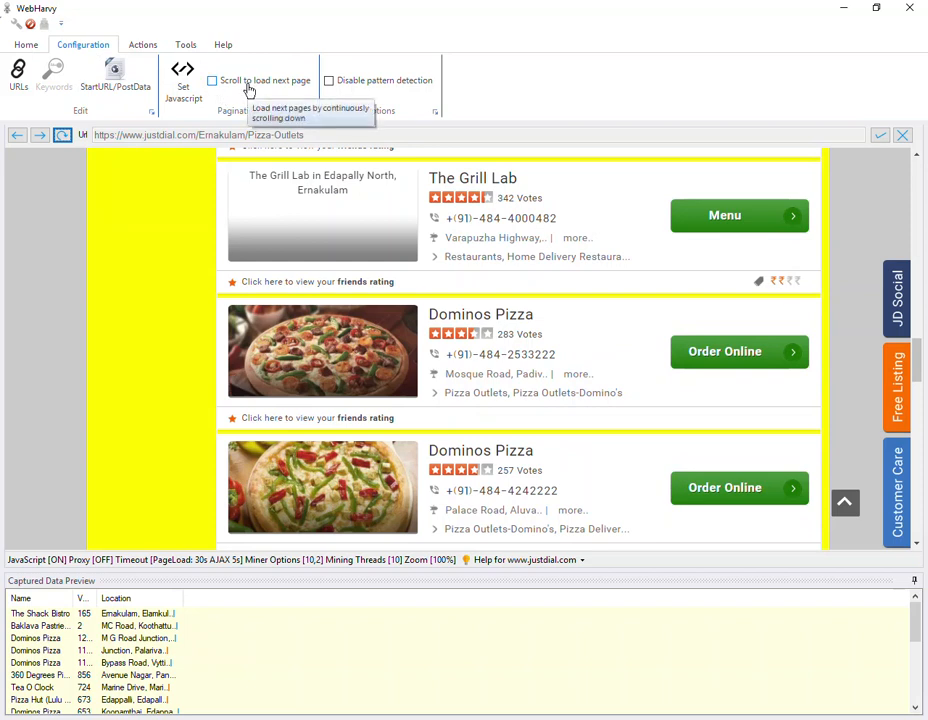
left_click(212, 80)
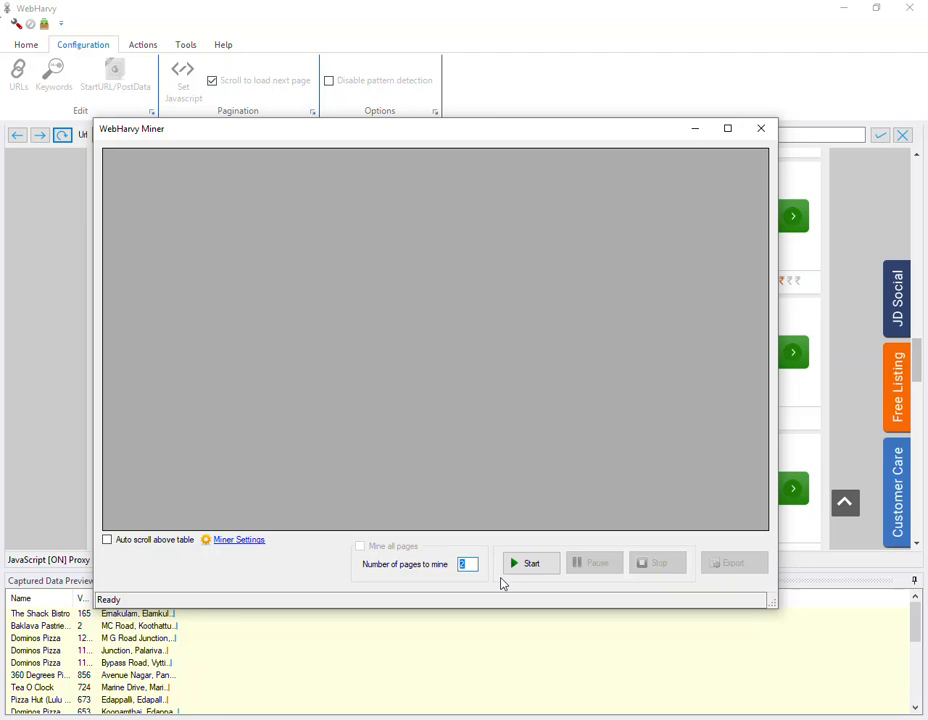
- Enter 20 pages to mine and start mining the pizza listings
type("20")
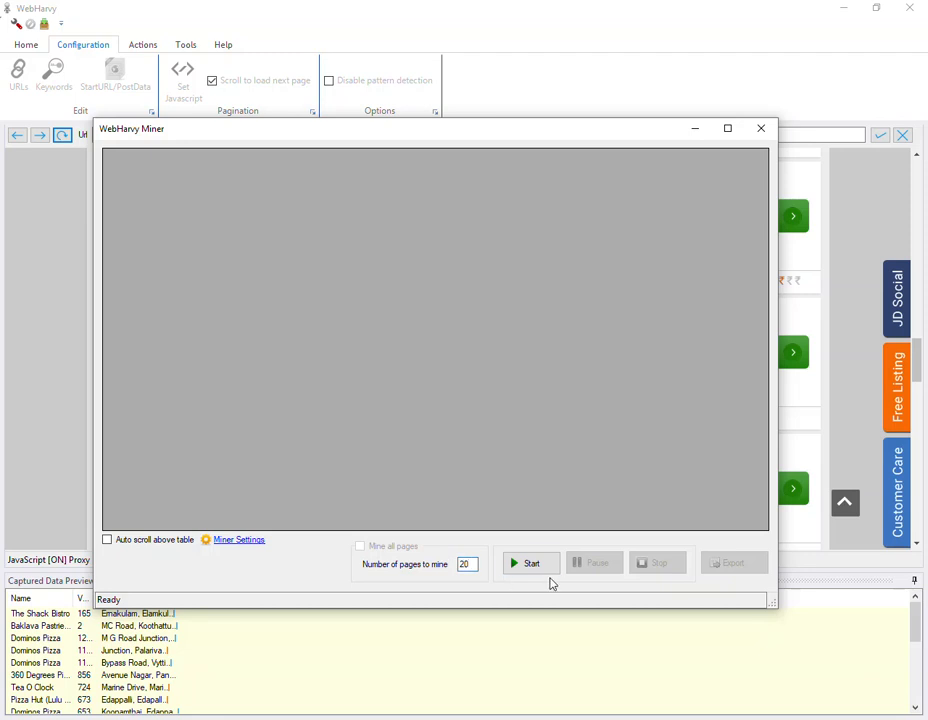
left_click(530, 562)
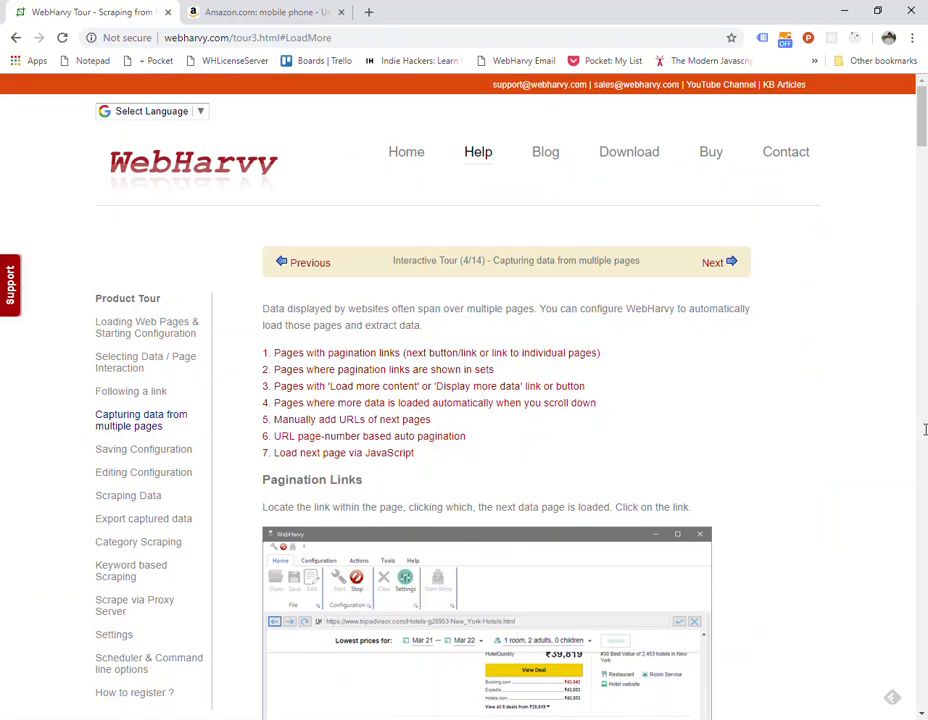
mouse_move(463, 458)
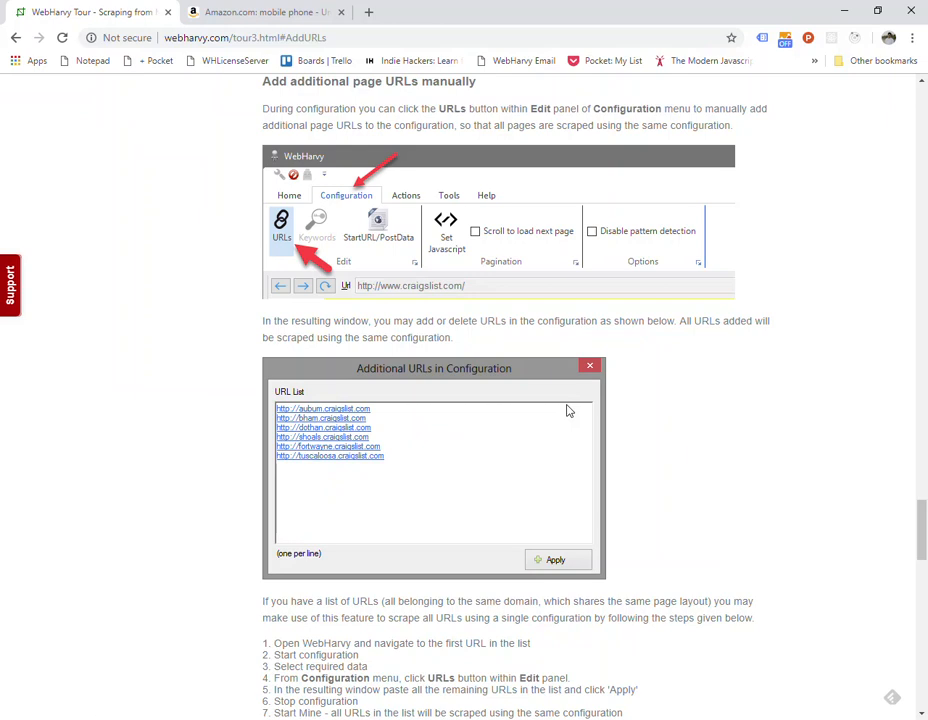
mouse_move(280, 248)
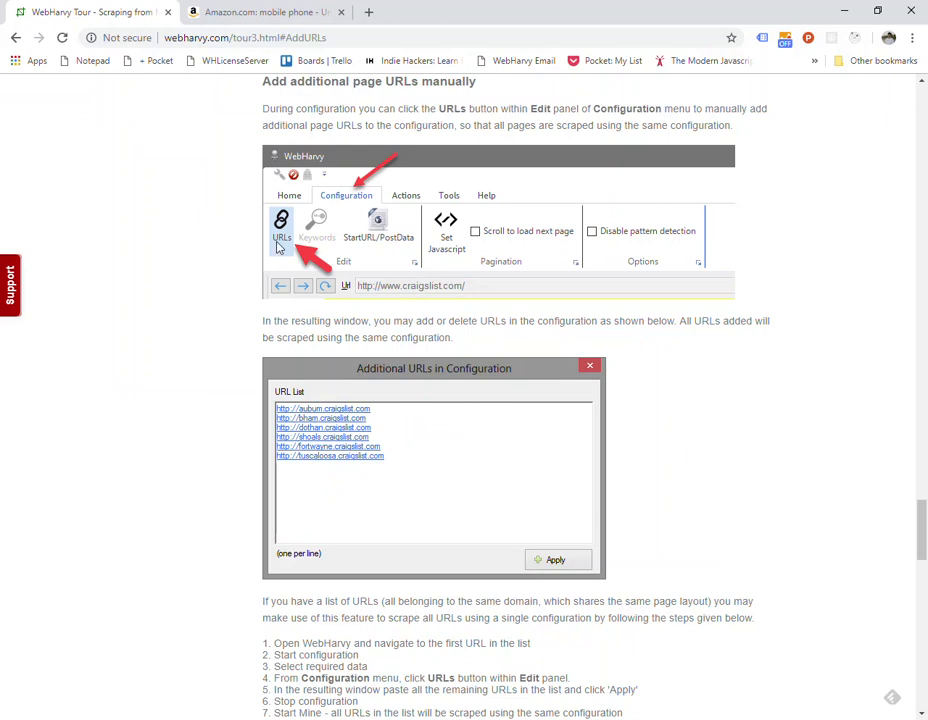
mouse_move(364, 210)
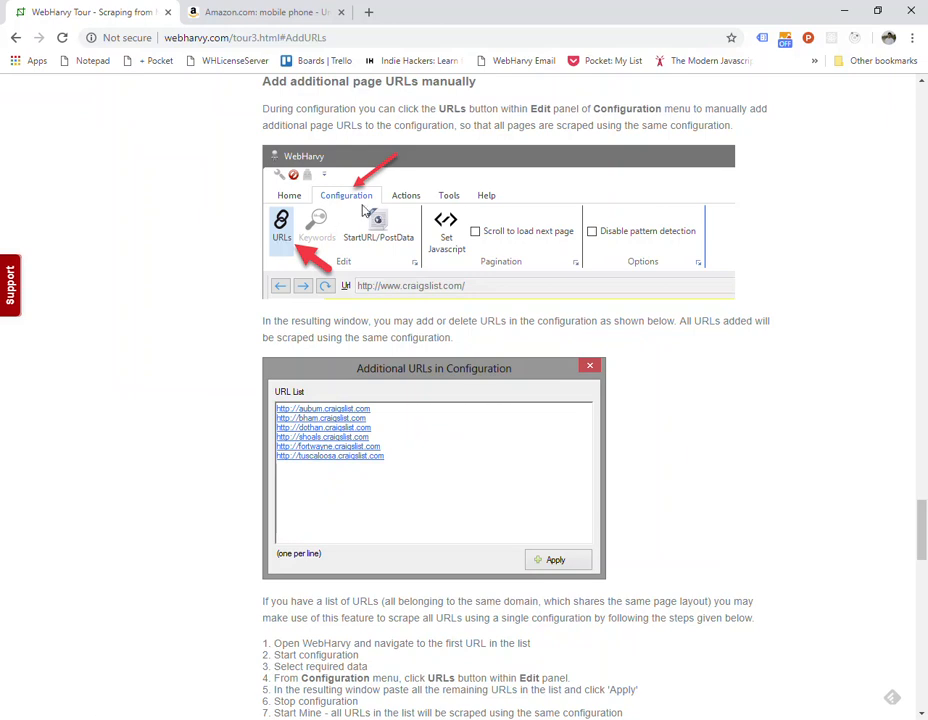
mouse_move(305, 439)
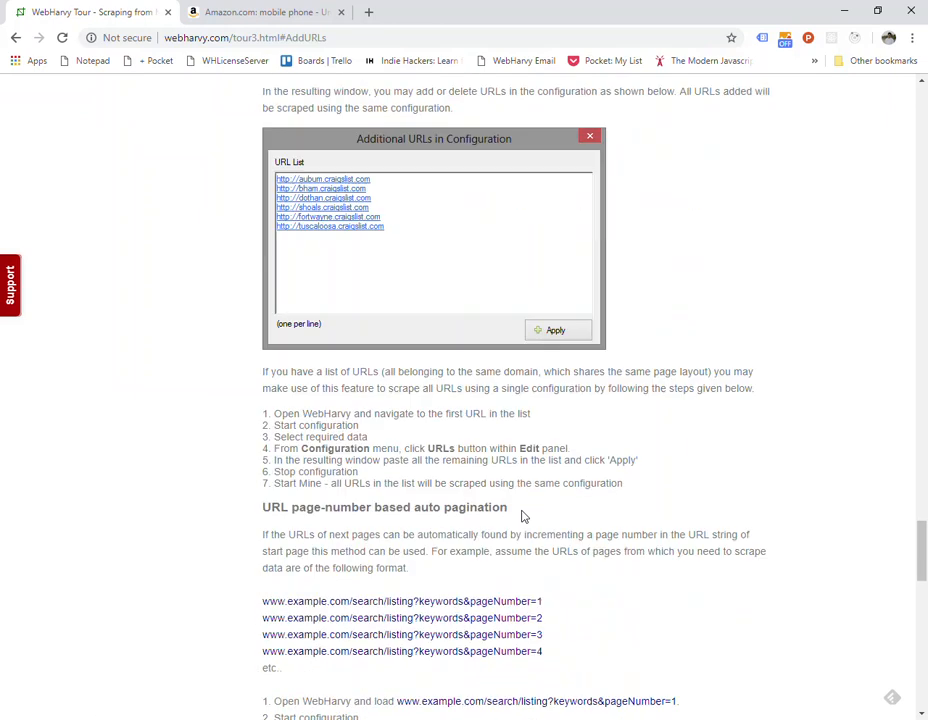
- Read the page-number URL steps, highlighting the page number and the %%pagenumber%% example
scroll("down", 3)
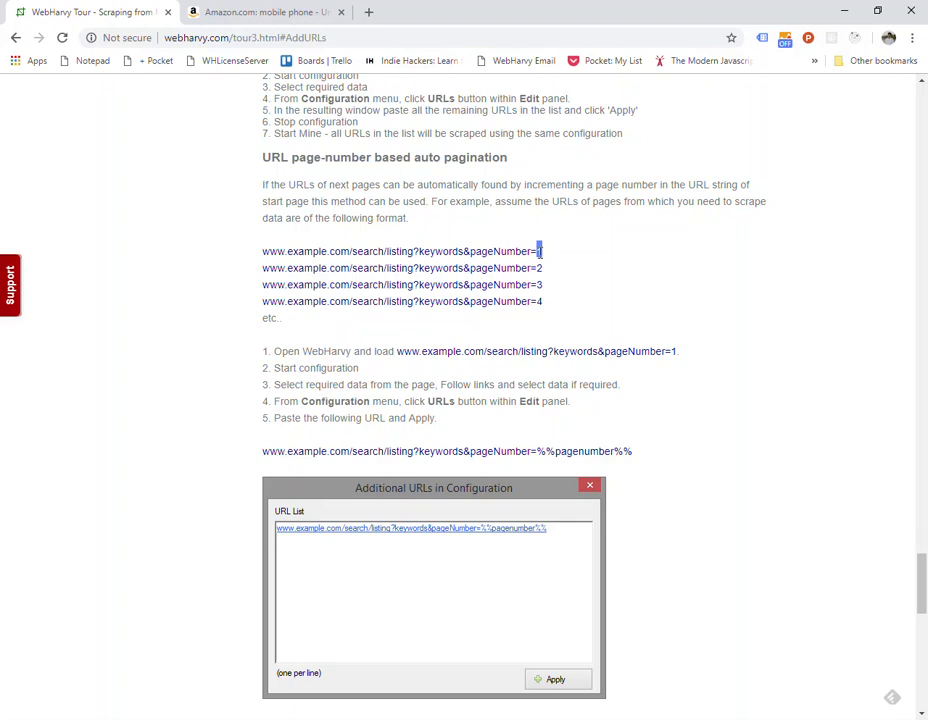
mouse_move(553, 285)
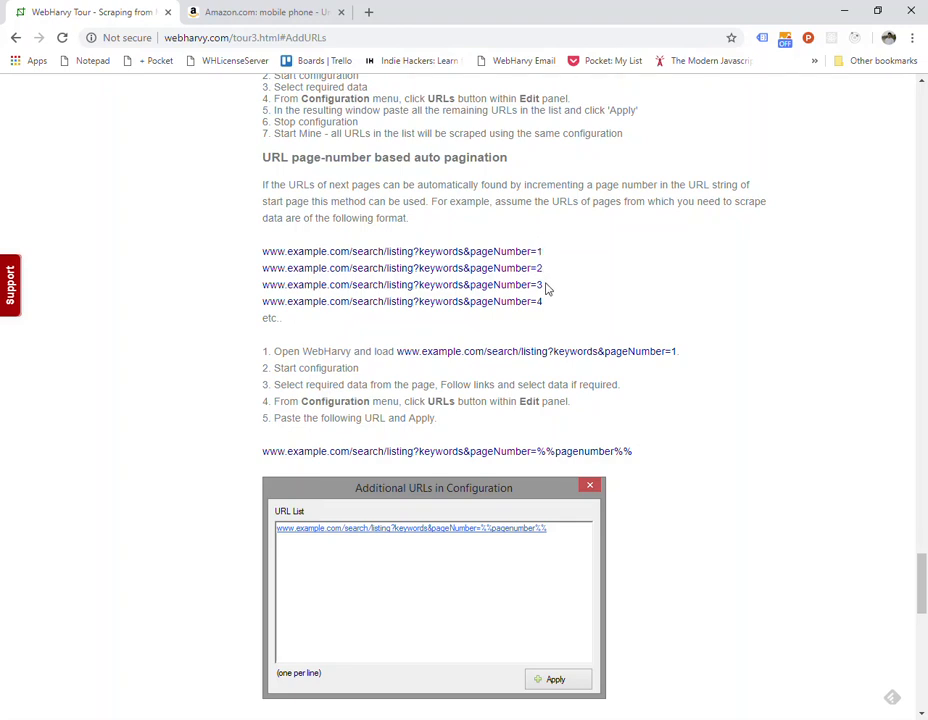
double_click(539, 285)
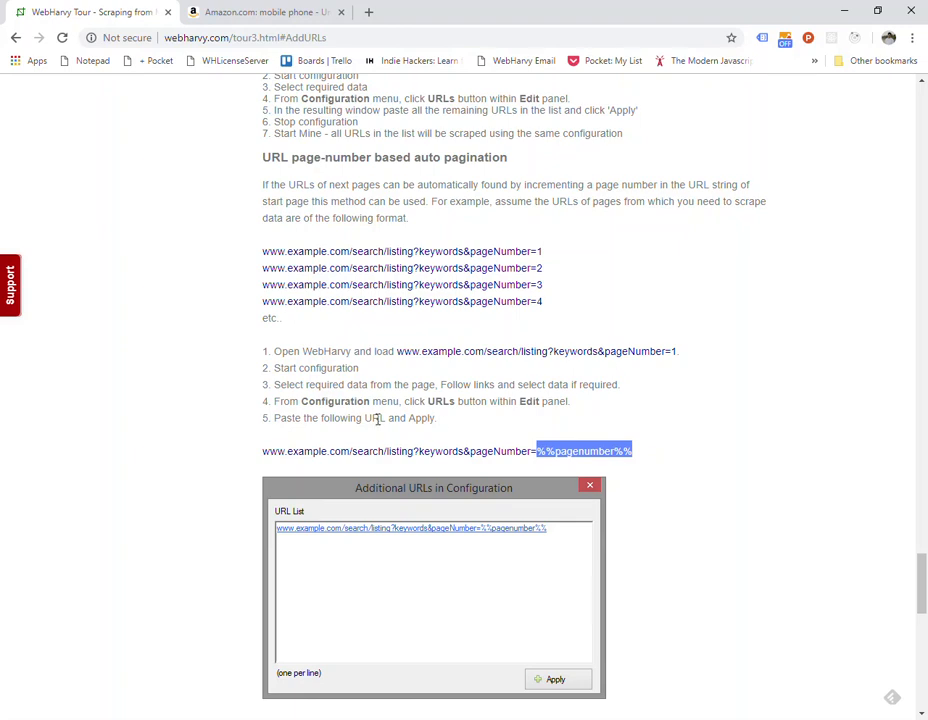
scroll("down", 3)
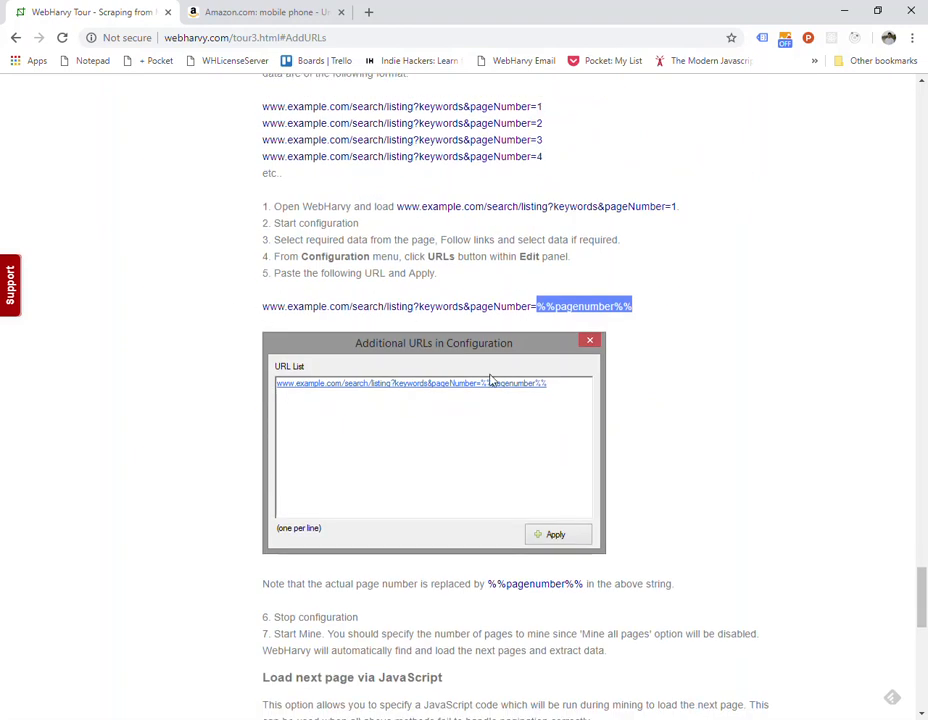
mouse_move(460, 358)
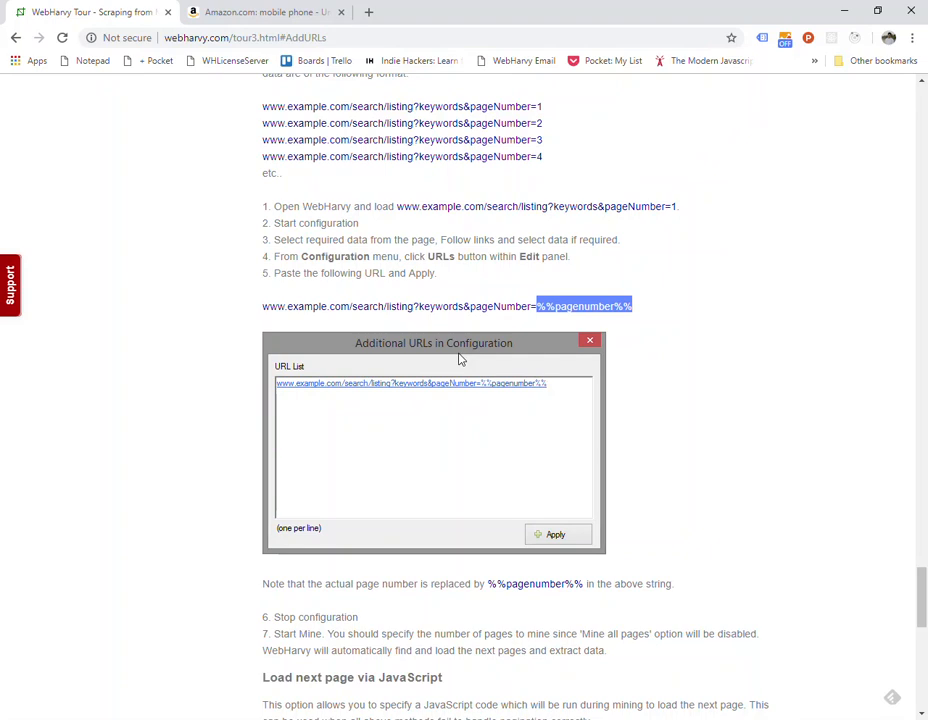
scroll("down", 3)
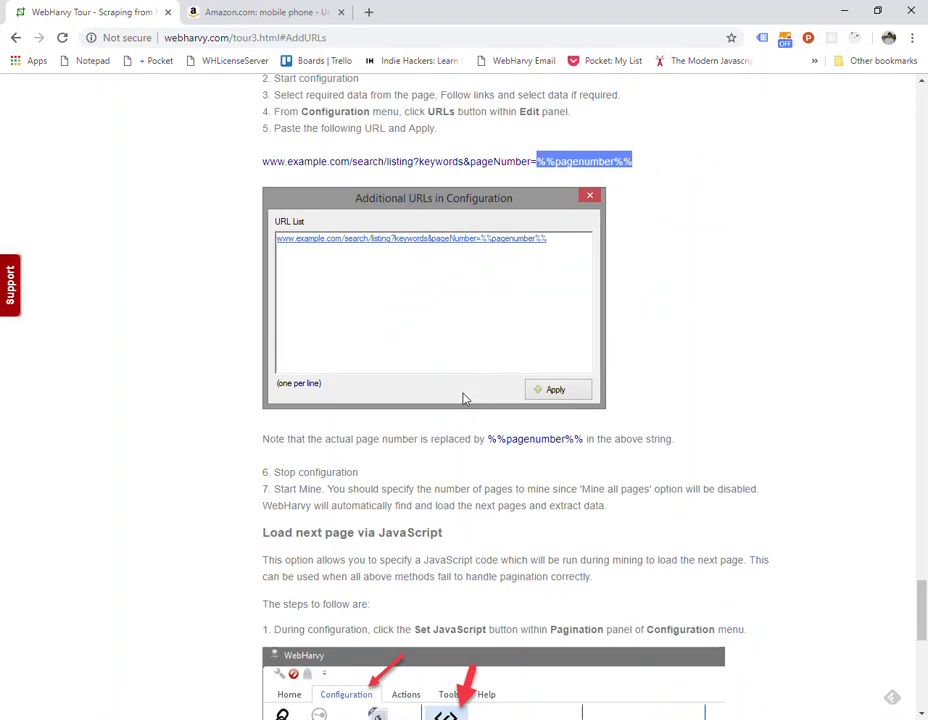
- Clear the highlight and scroll through the JavaScript pagination steps, code example and page-number note
scroll("down", 3)
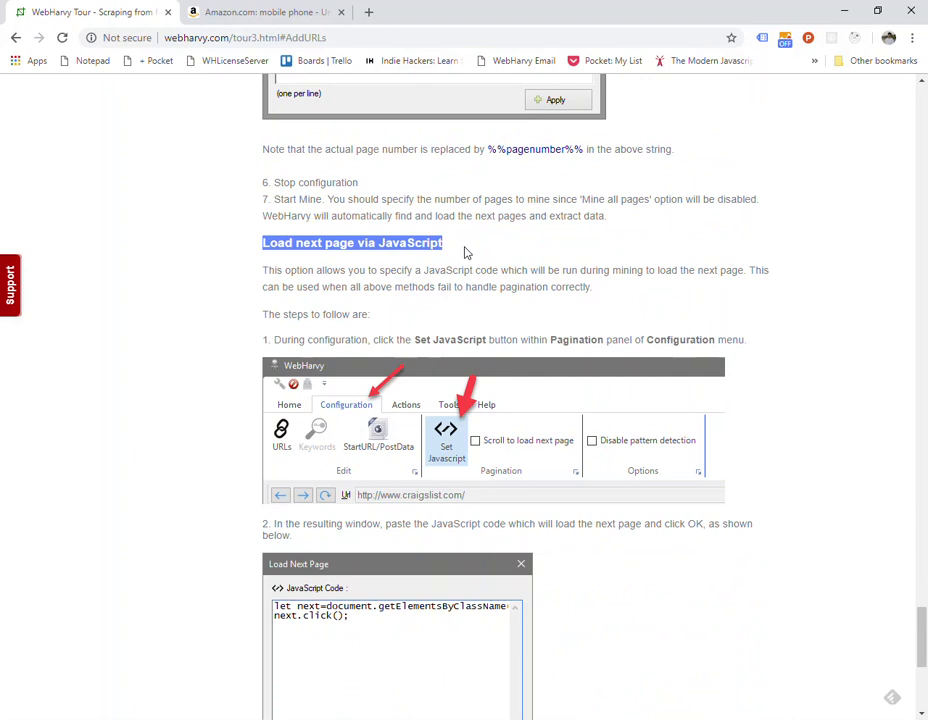
left_click(464, 243)
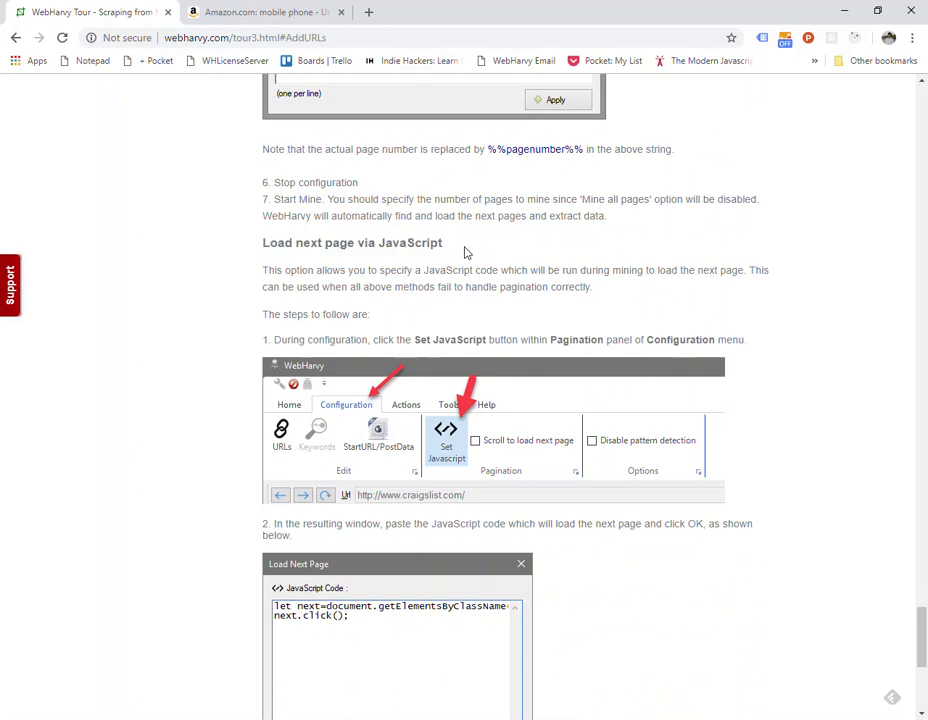
scroll("down", 3)
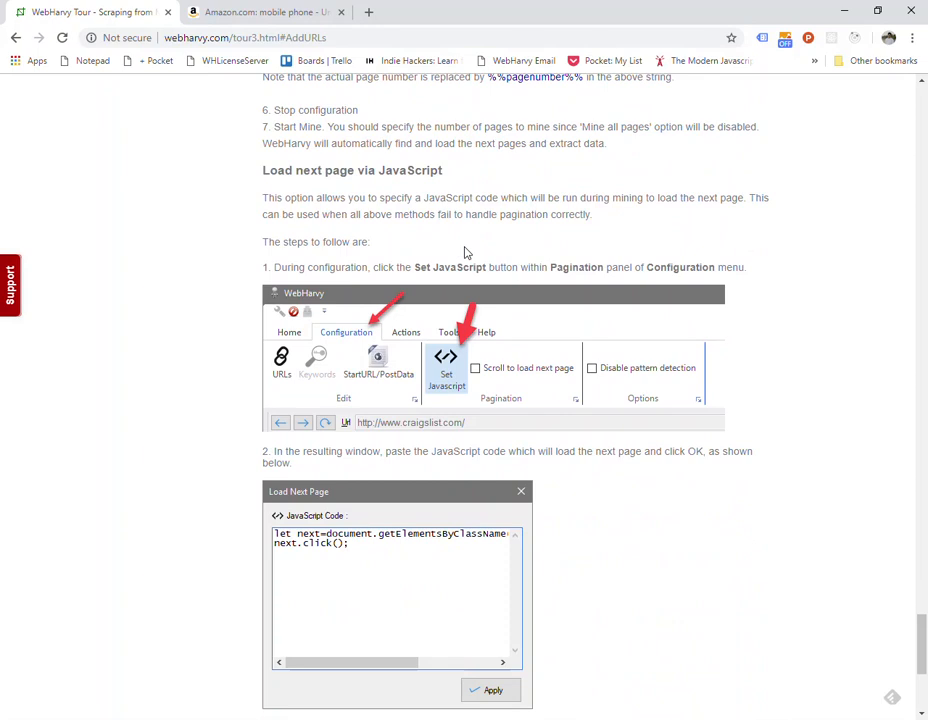
mouse_move(445, 383)
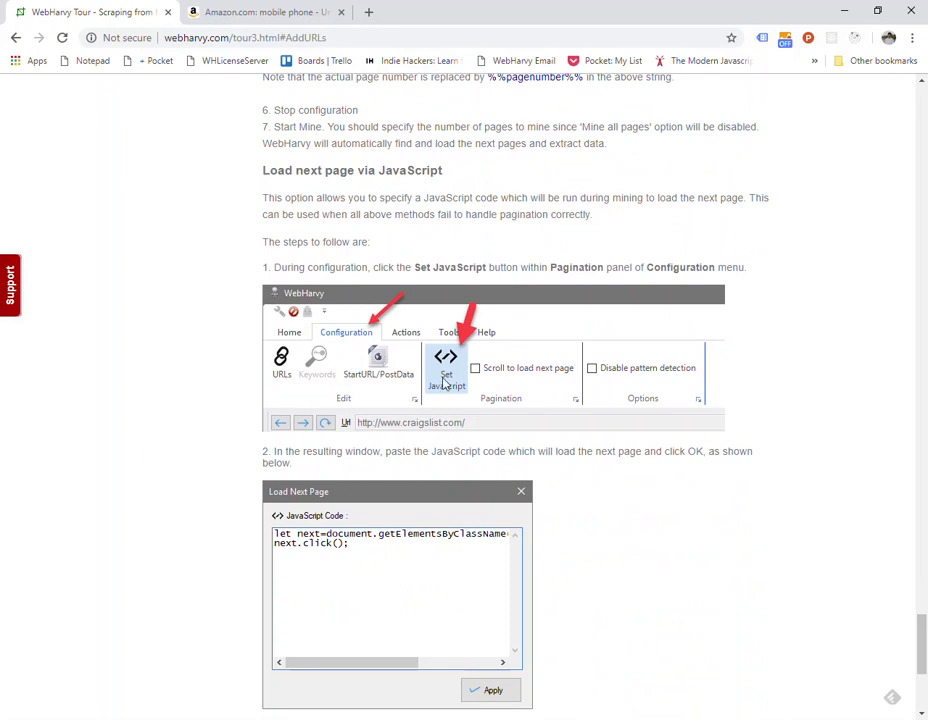
mouse_move(347, 337)
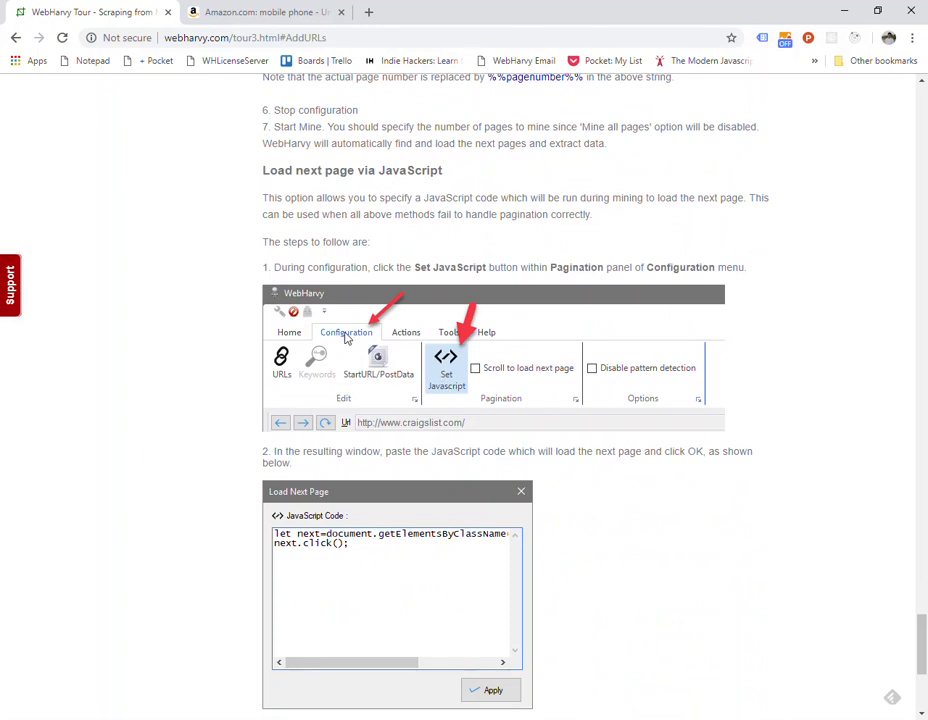
mouse_move(518, 415)
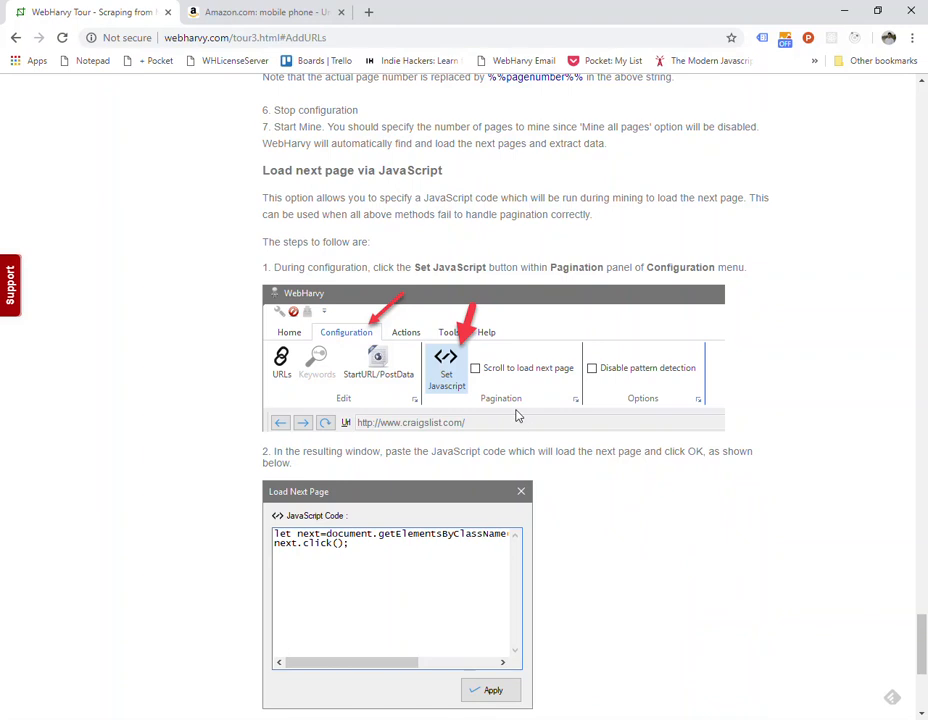
scroll("down", 3)
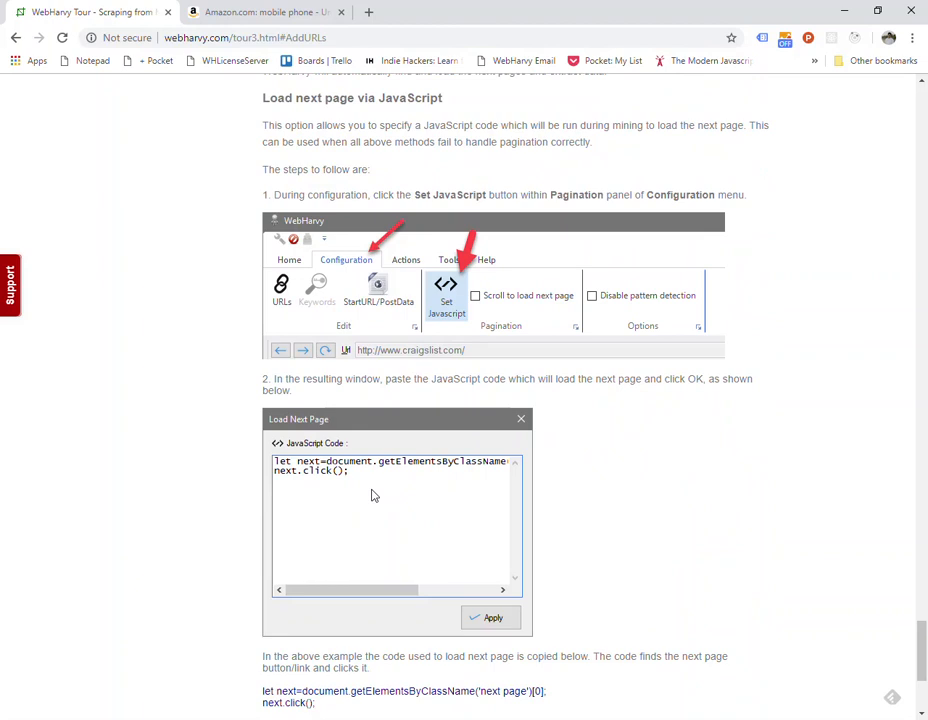
scroll("down", 3)
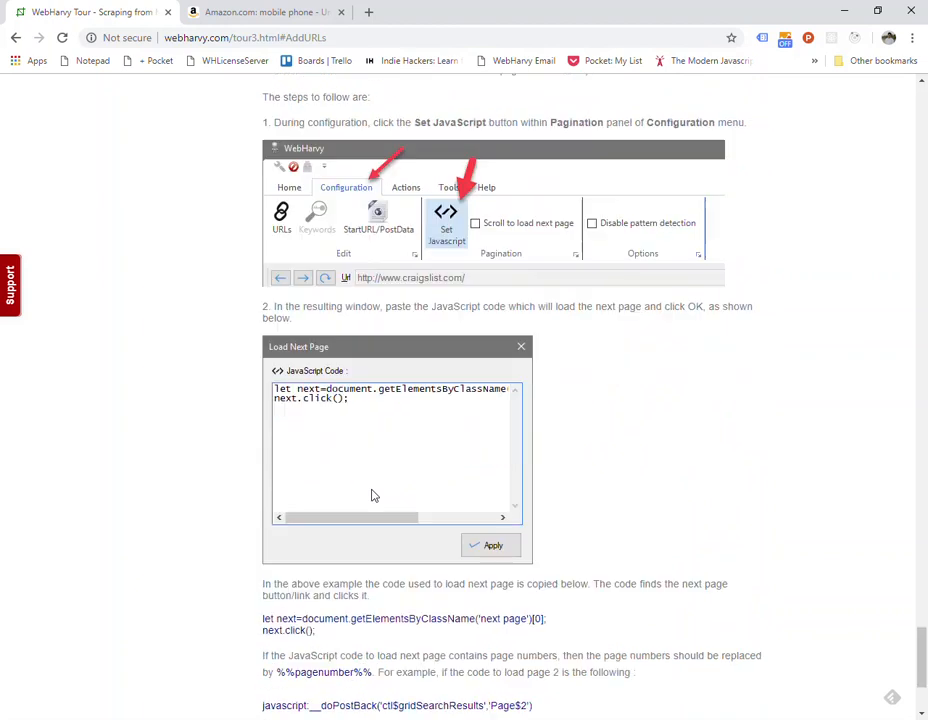
mouse_move(373, 488)
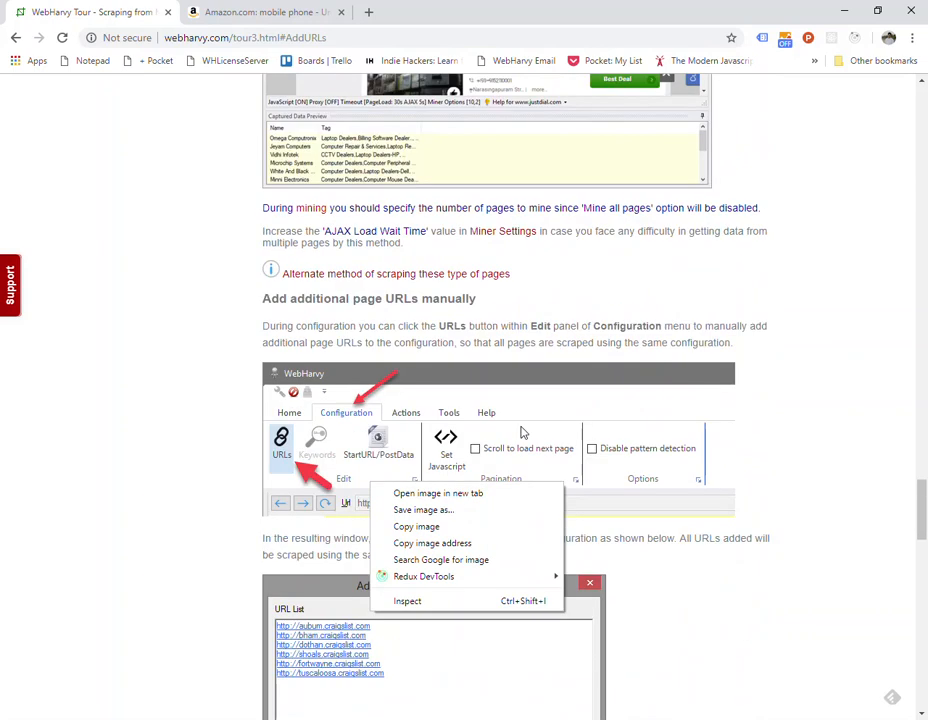
- Scroll the tour page to the load-more-data and scroll-down pagination sections
scroll("down", 3)
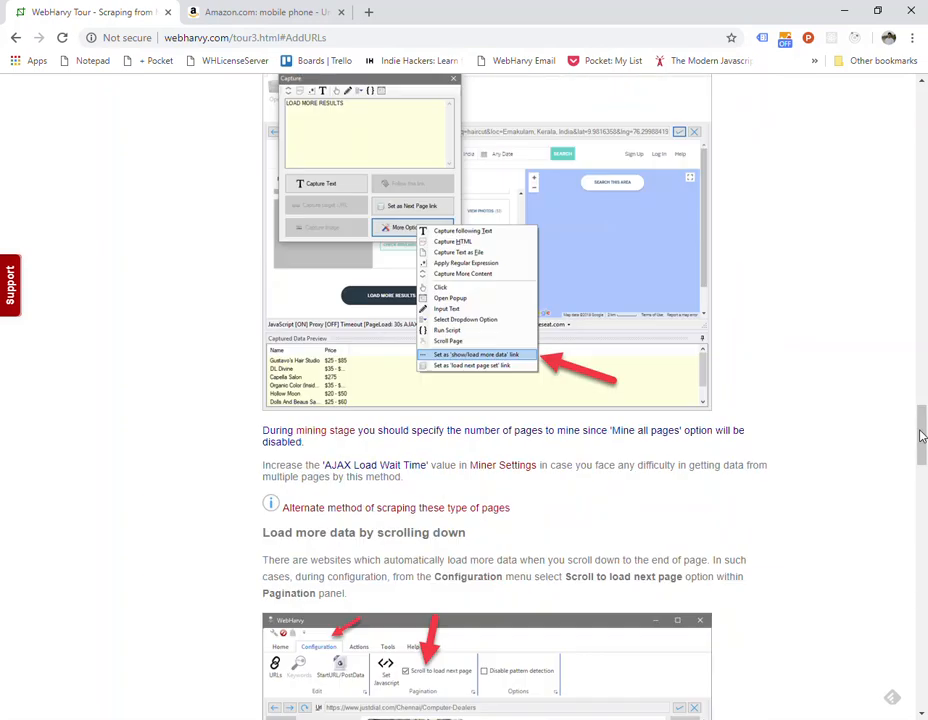